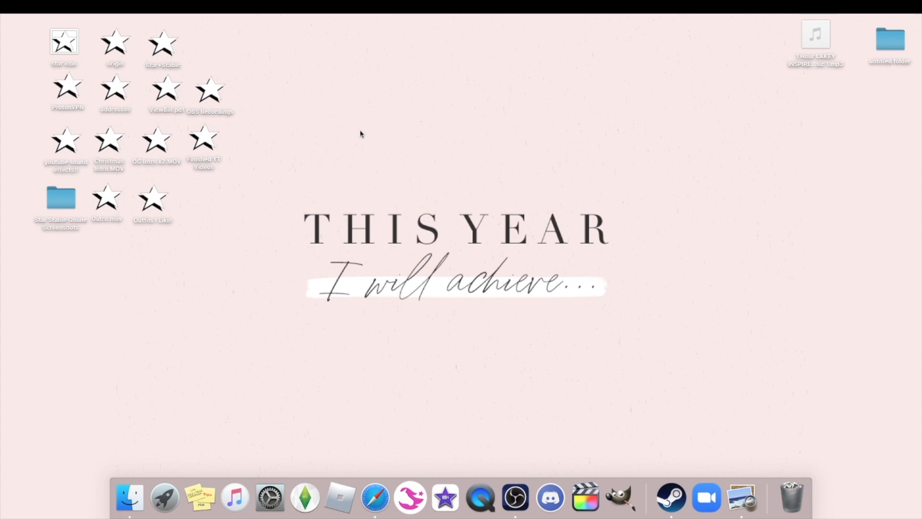
{"action": "mouse_move", "coordinate": [569, 122]}
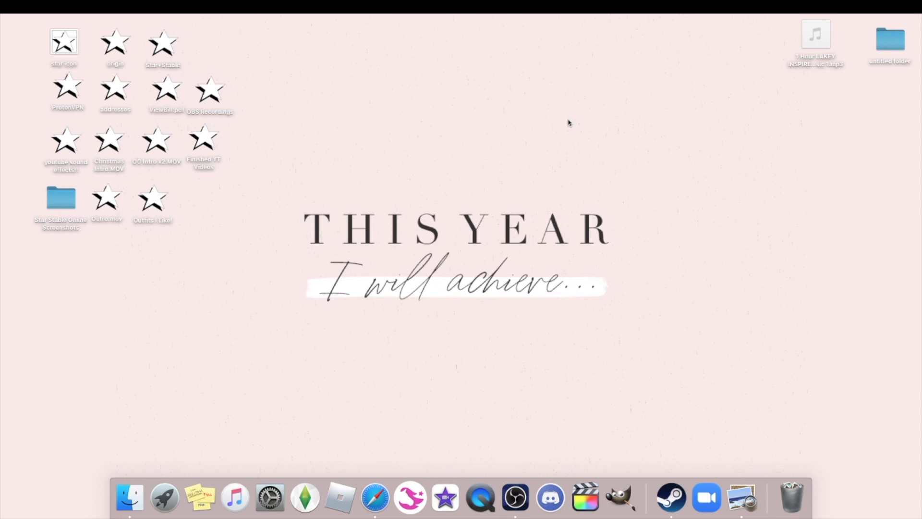
{"action": "mouse_move", "coordinate": [157, 161]}
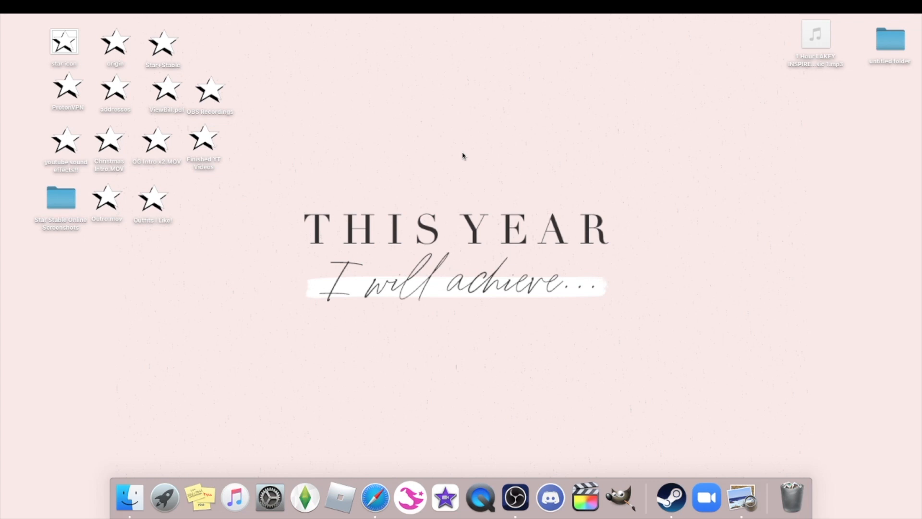
{"action": "mouse_move", "coordinate": [664, 173]}
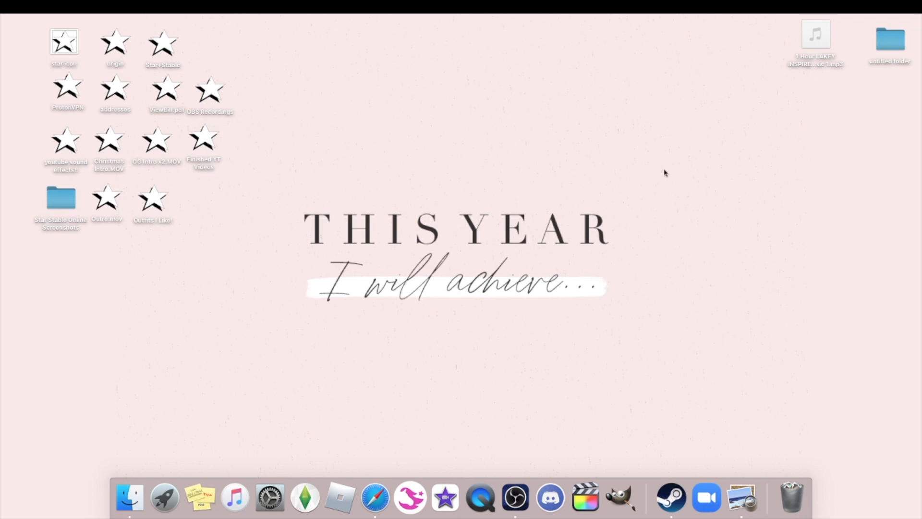
{"action": "mouse_move", "coordinate": [510, 184]}
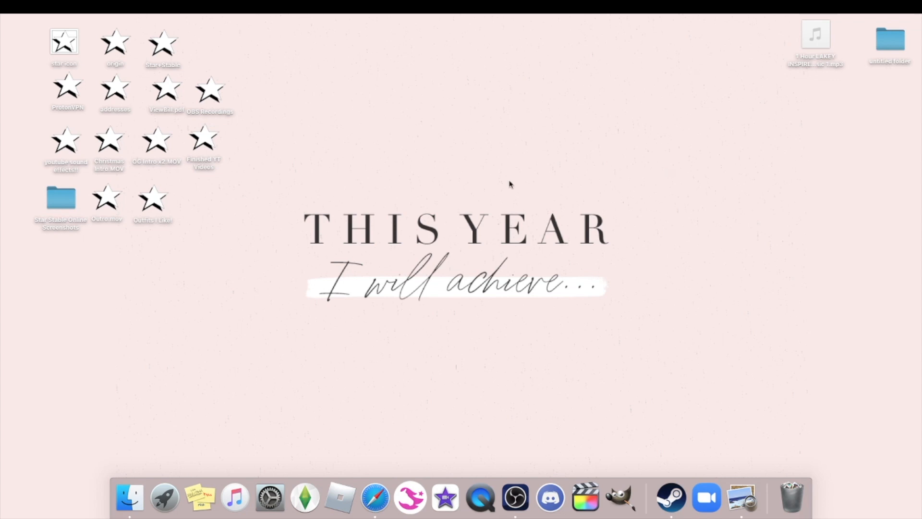
{"action": "mouse_move", "coordinate": [341, 149]}
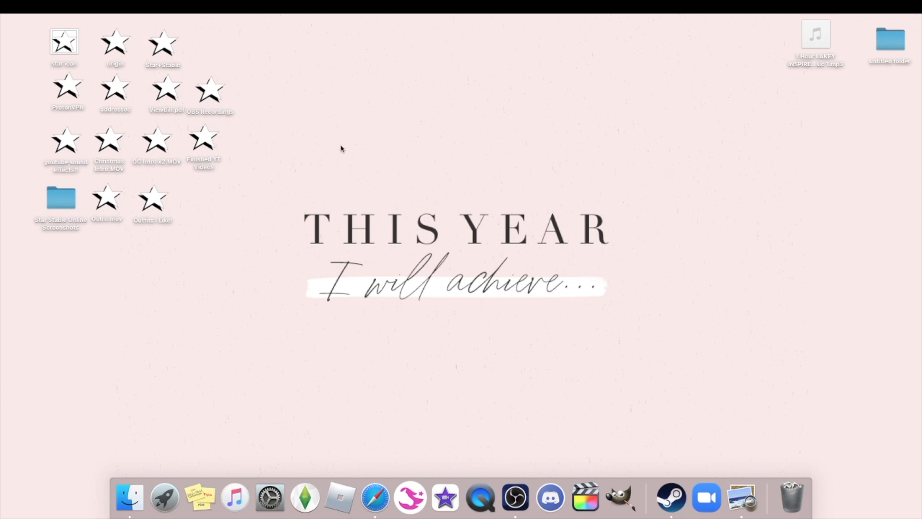
{"action": "mouse_move", "coordinate": [719, 109]}
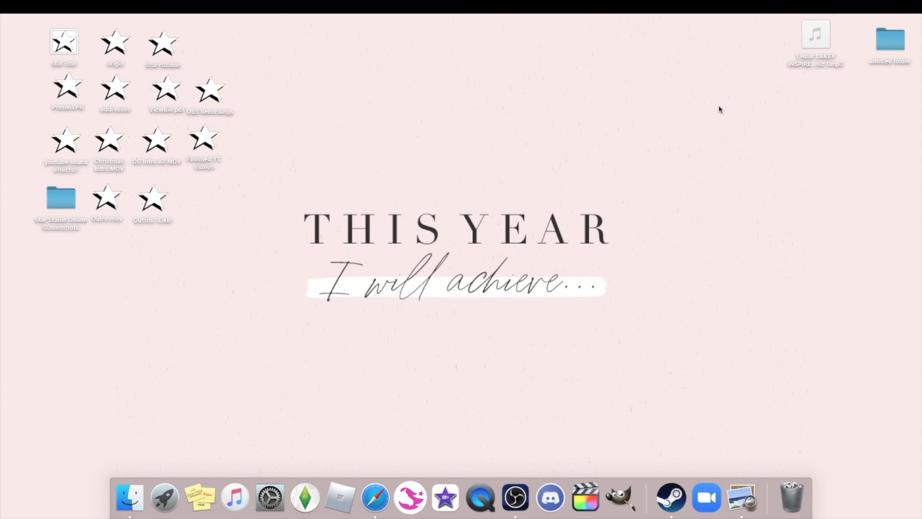
{"action": "mouse_move", "coordinate": [708, 102]}
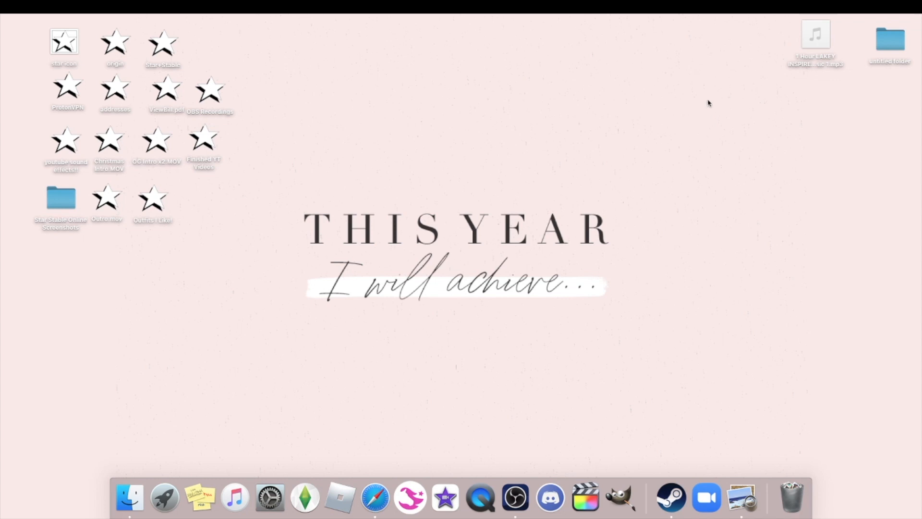
{"action": "mouse_move", "coordinate": [703, 102]}
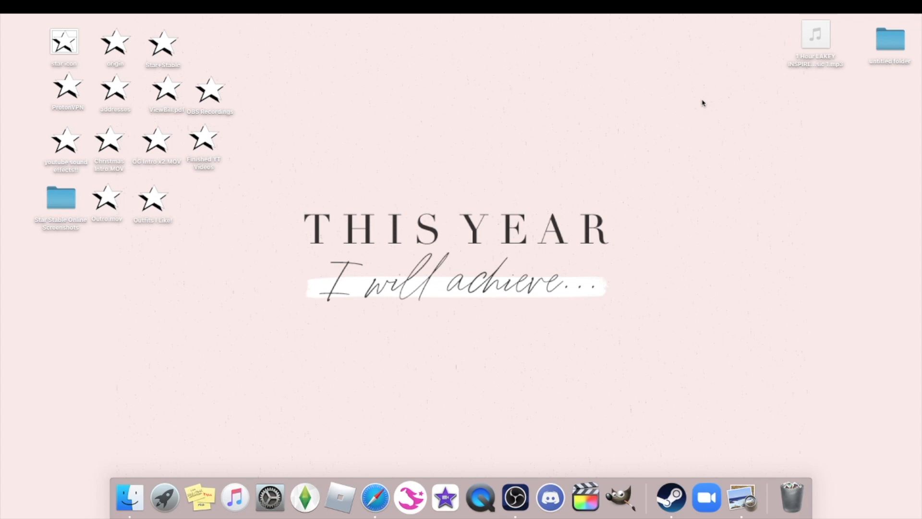
{"action": "mouse_move", "coordinate": [690, 109]}
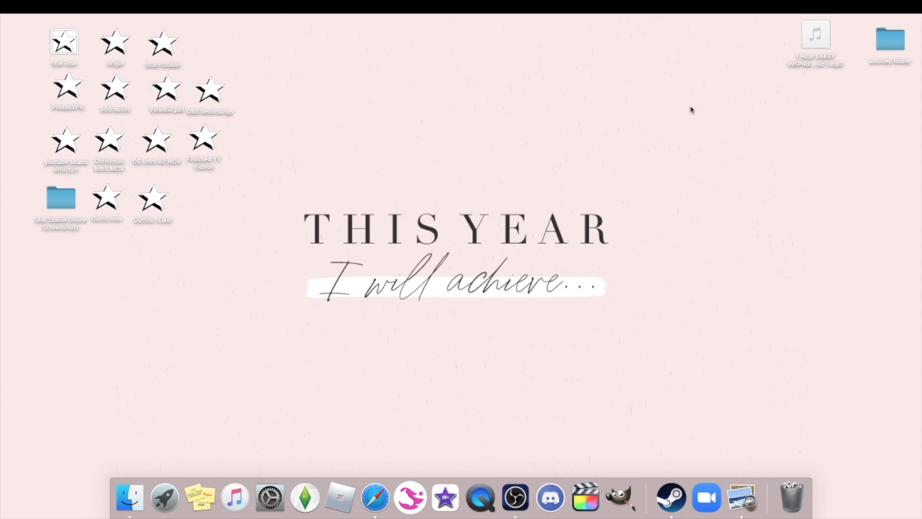
{"action": "mouse_move", "coordinate": [515, 496]}
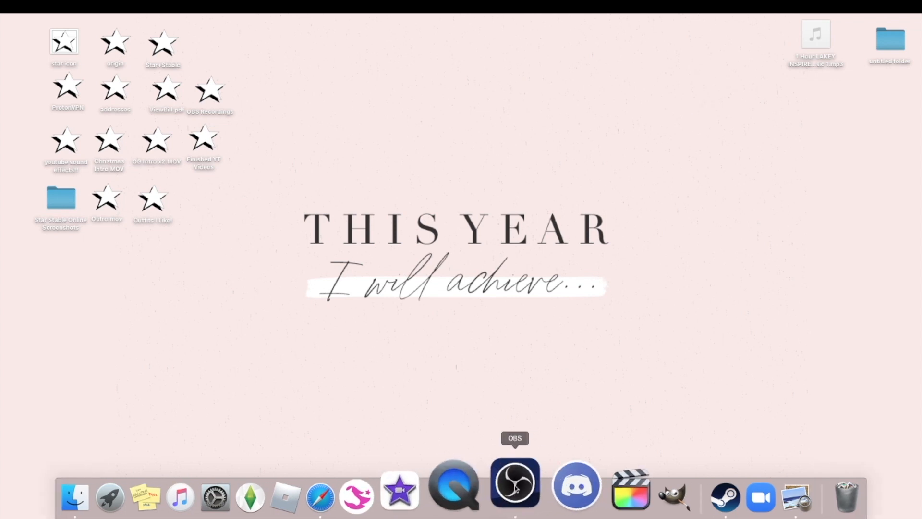
Show the OBS Studio window from the Dock with the Gameplay scene recording.
{"action": "left_click", "coordinate": [515, 482]}
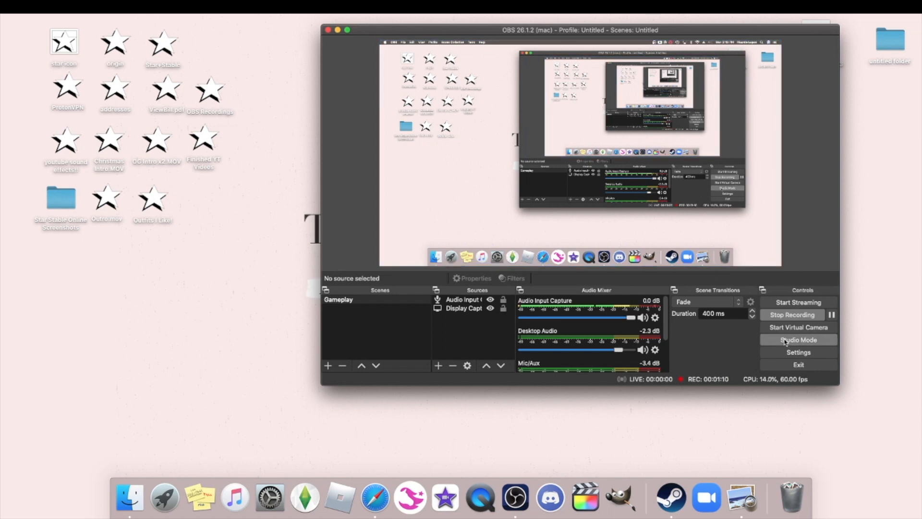
{"action": "mouse_move", "coordinate": [718, 153]}
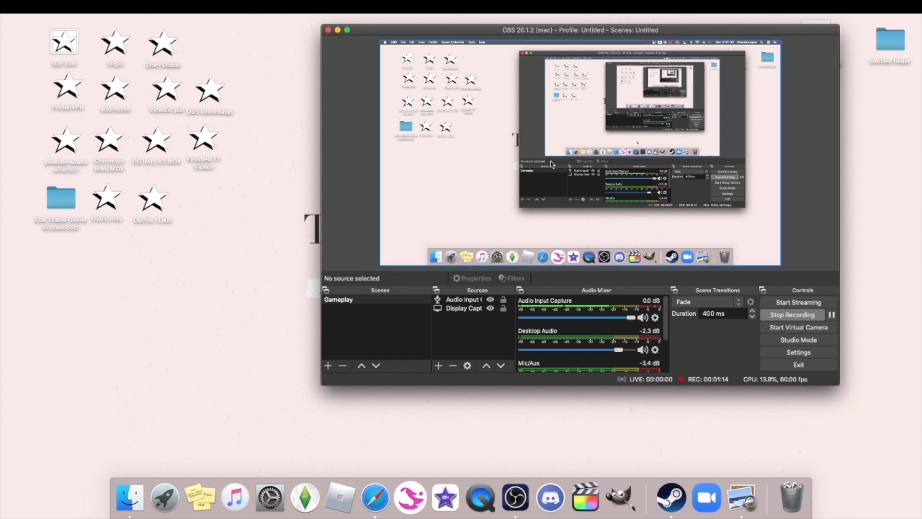
{"action": "mouse_move", "coordinate": [271, 88]}
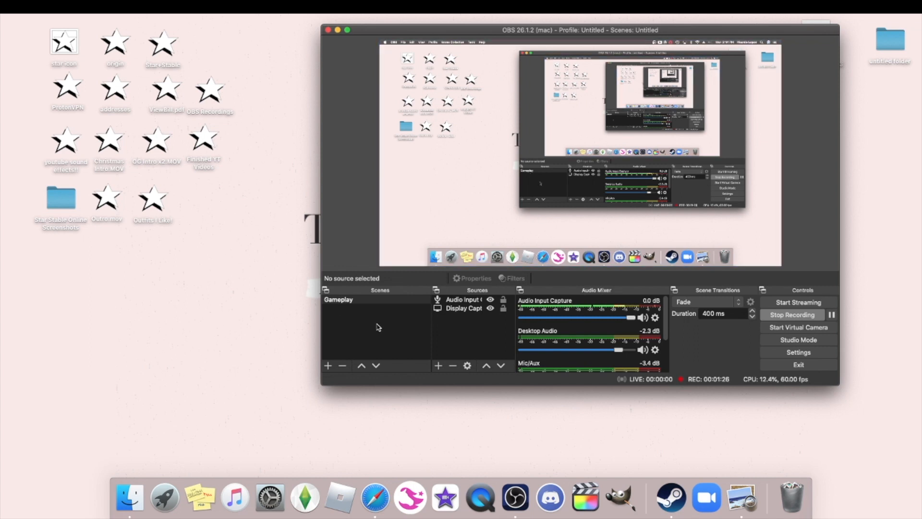
{"action": "mouse_move", "coordinate": [213, 136]}
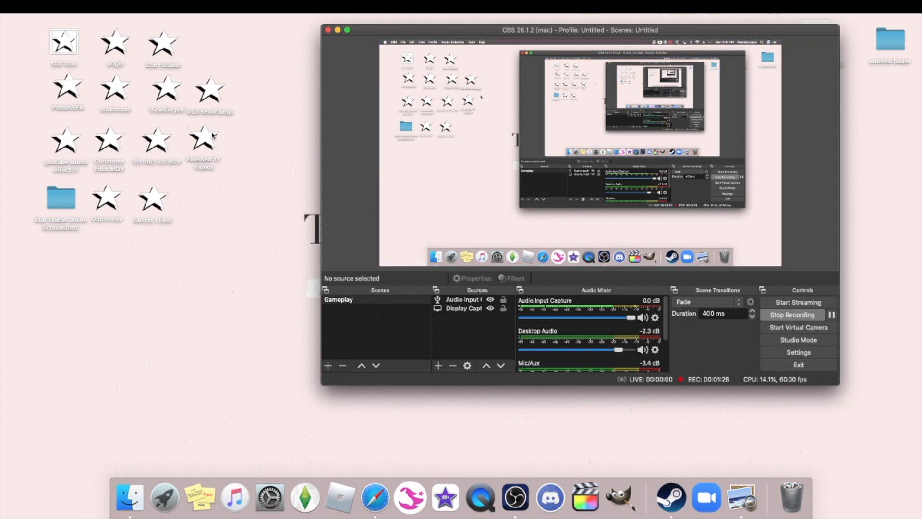
{"action": "mouse_move", "coordinate": [229, 166]}
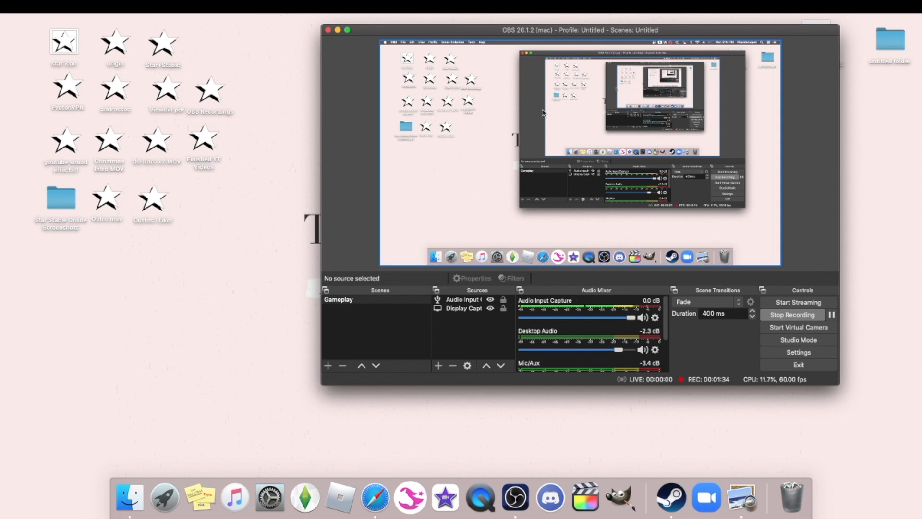
{"action": "mouse_move", "coordinate": [604, 124]}
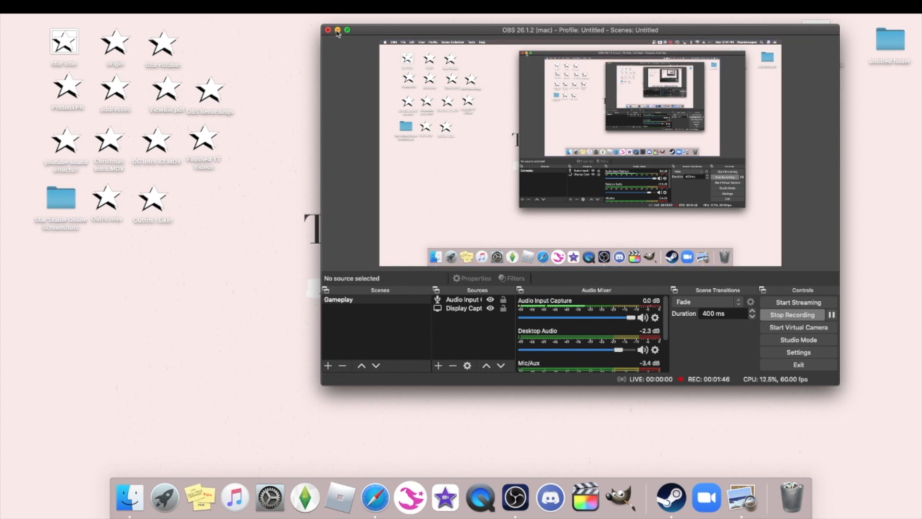
{"action": "left_click", "coordinate": [337, 29]}
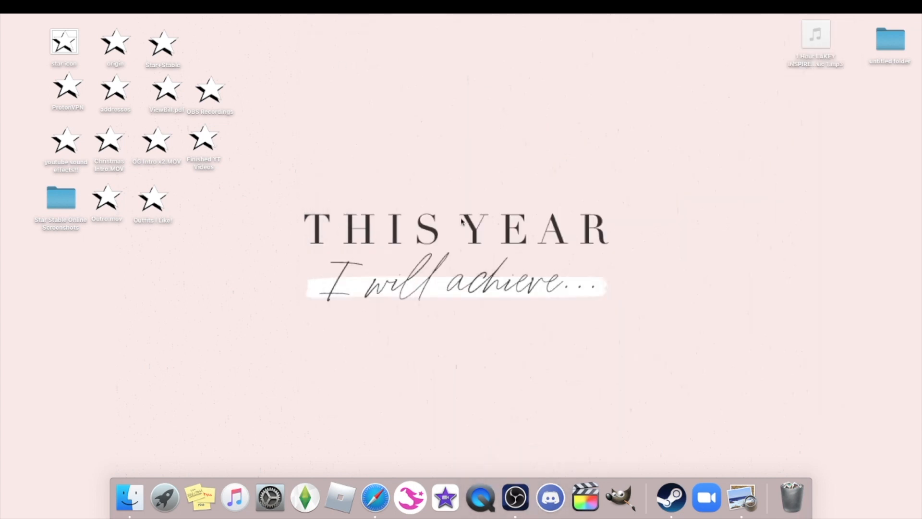
{"action": "mouse_move", "coordinate": [593, 482]}
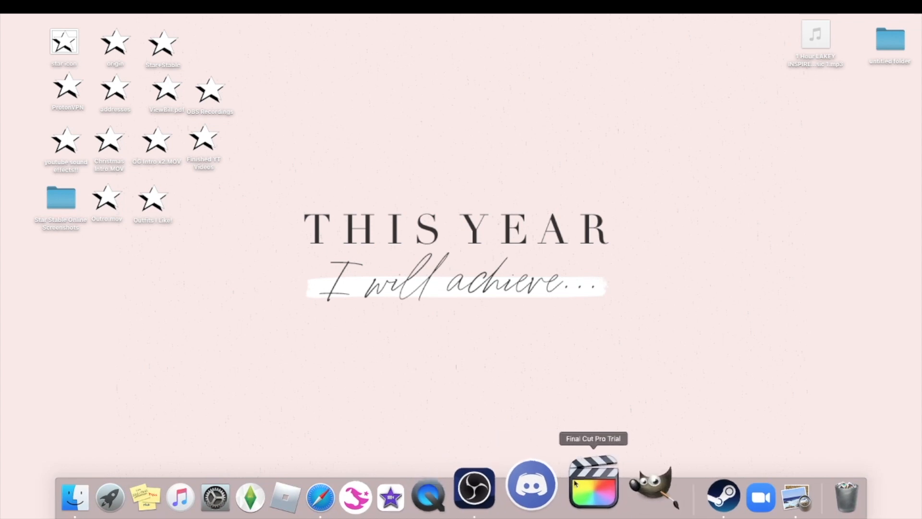
{"action": "mouse_move", "coordinate": [734, 291]}
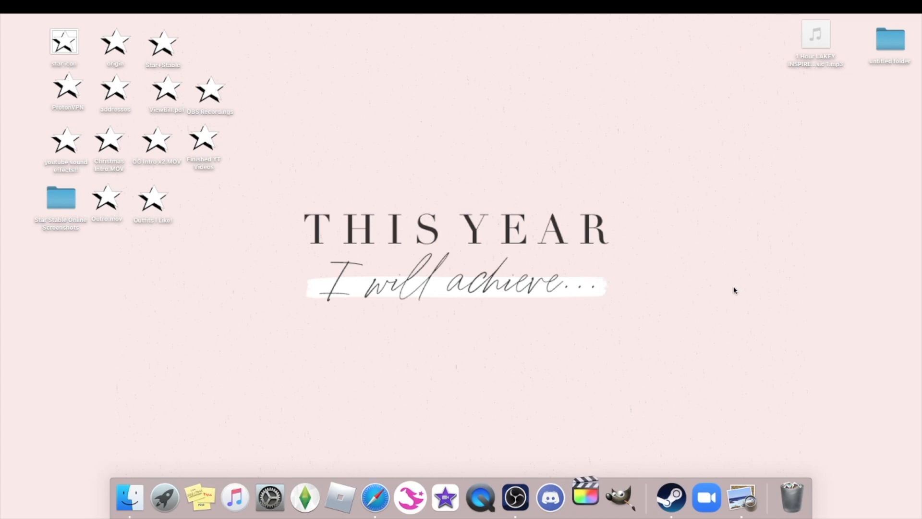
{"action": "mouse_move", "coordinate": [588, 494]}
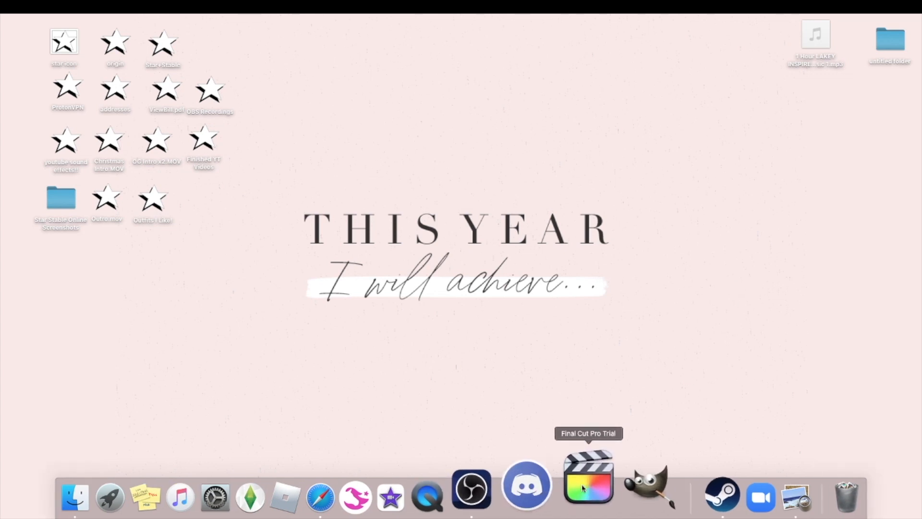
{"action": "right_click", "coordinate": [587, 468]}
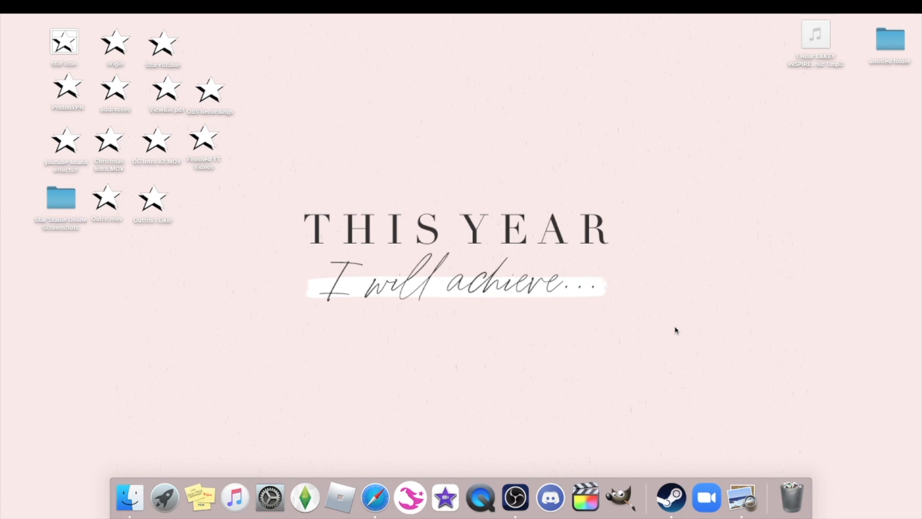
{"action": "mouse_move", "coordinate": [605, 344]}
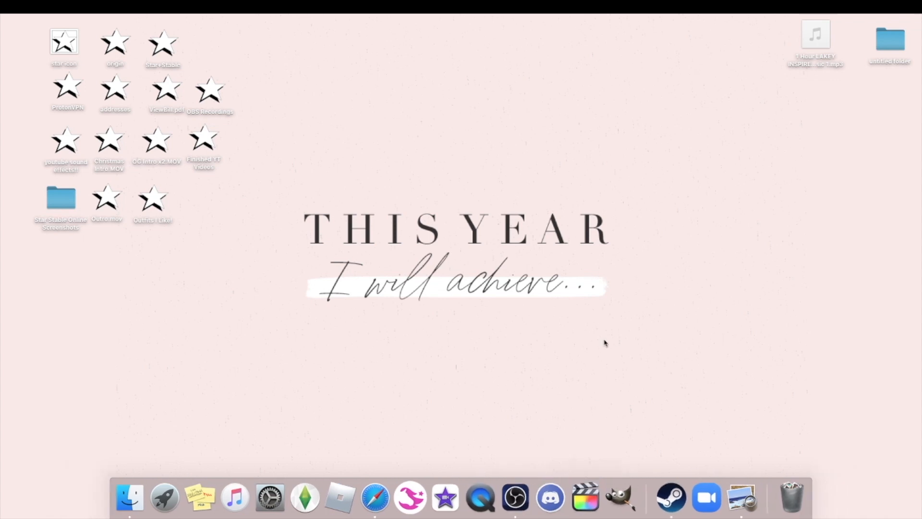
{"action": "mouse_move", "coordinate": [601, 334]}
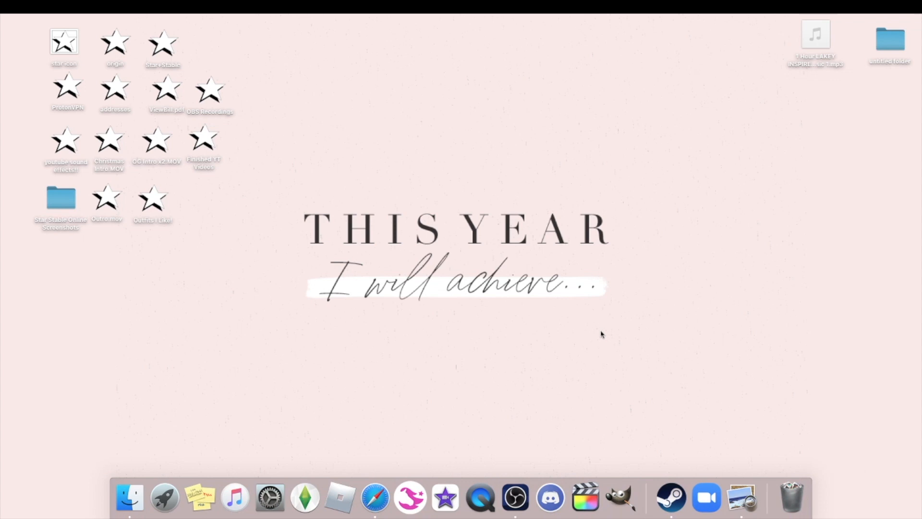
{"action": "mouse_move", "coordinate": [414, 497]}
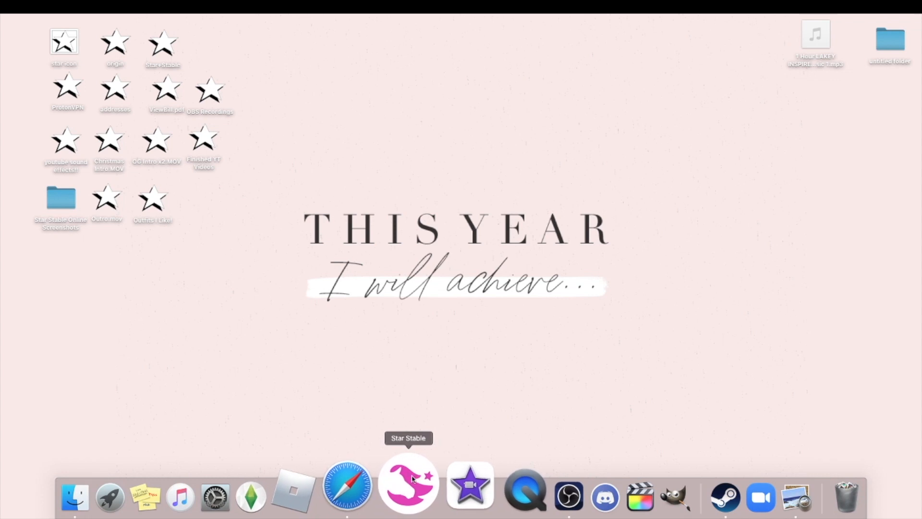
{"action": "mouse_move", "coordinate": [500, 250]}
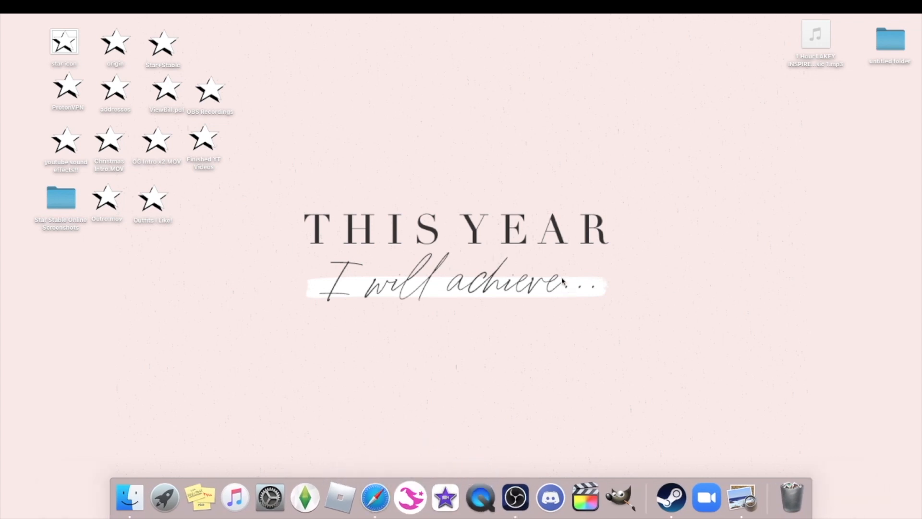
{"action": "mouse_move", "coordinate": [596, 479]}
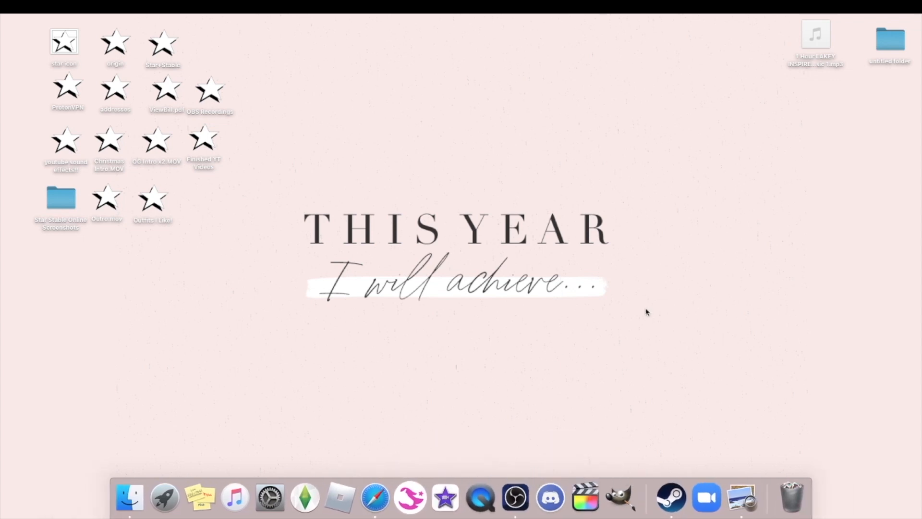
{"action": "mouse_move", "coordinate": [404, 189]}
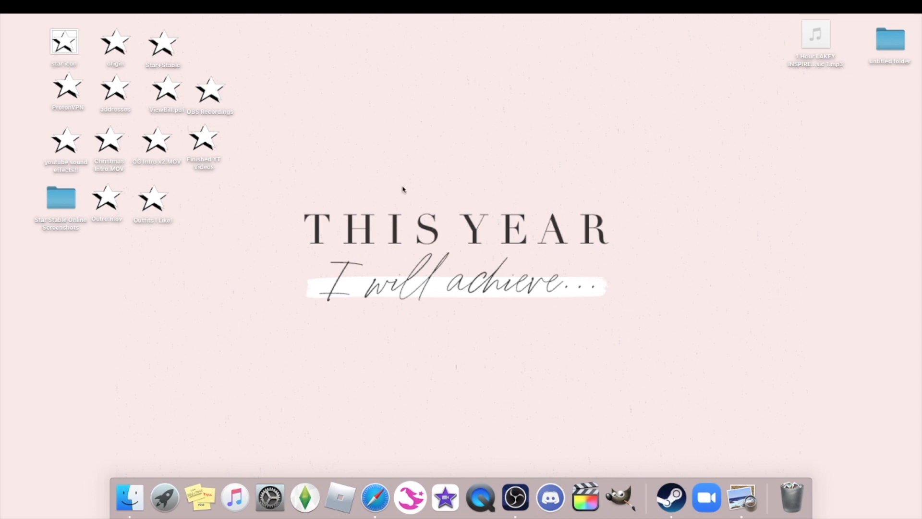
{"action": "mouse_move", "coordinate": [572, 161]}
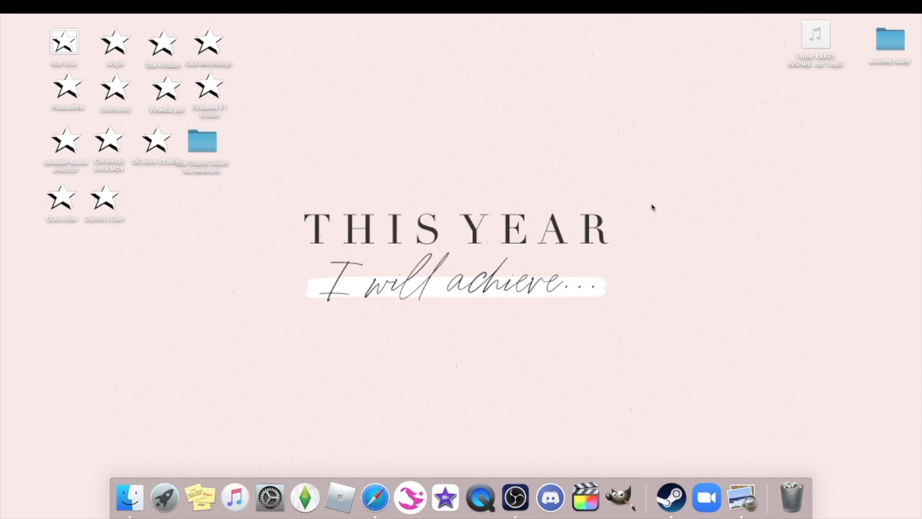
{"action": "mouse_move", "coordinate": [676, 193]}
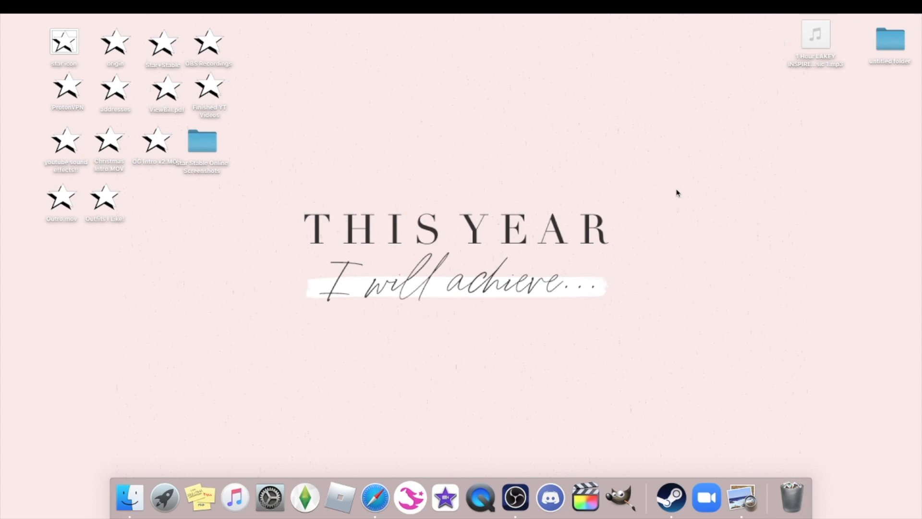
{"action": "mouse_move", "coordinate": [427, 183]}
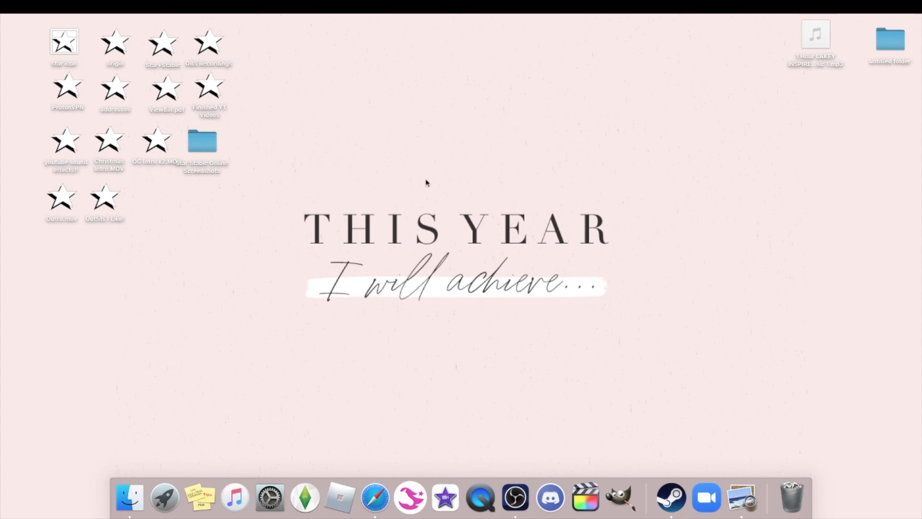
{"action": "mouse_move", "coordinate": [477, 83]}
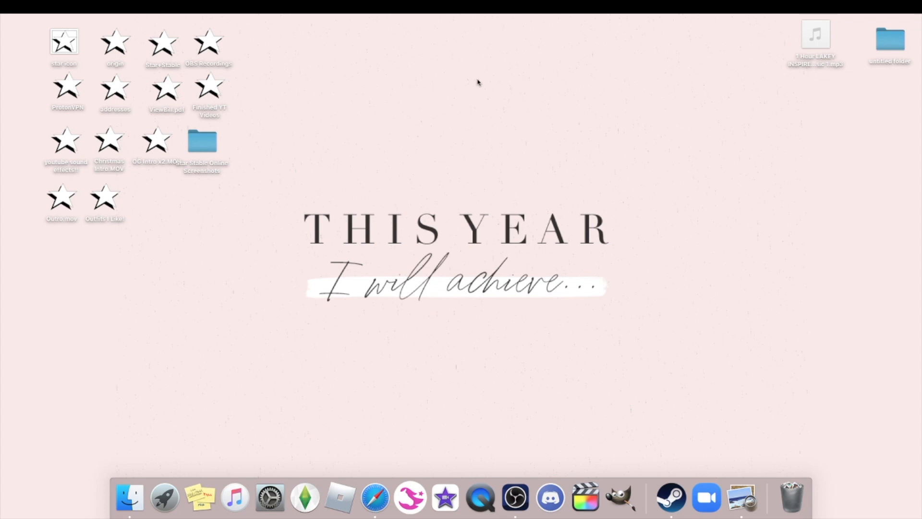
{"action": "mouse_move", "coordinate": [492, 91]}
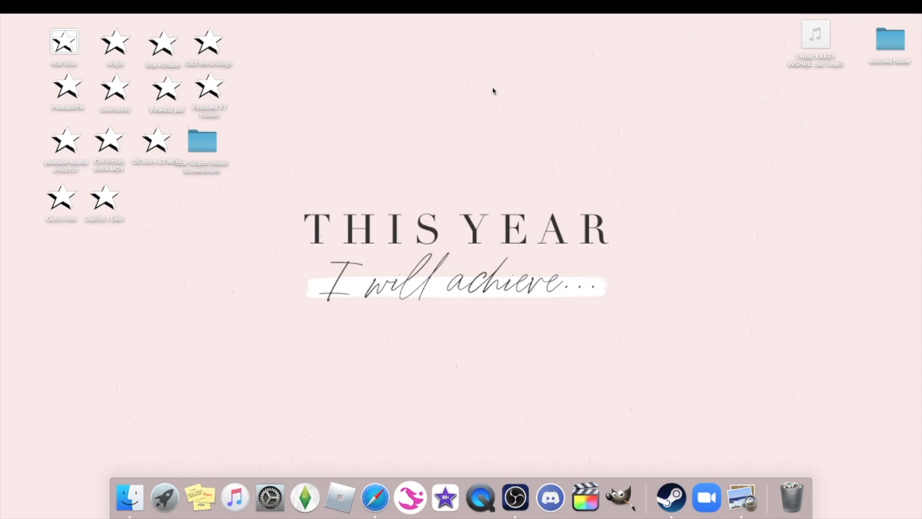
{"action": "mouse_move", "coordinate": [312, 56]}
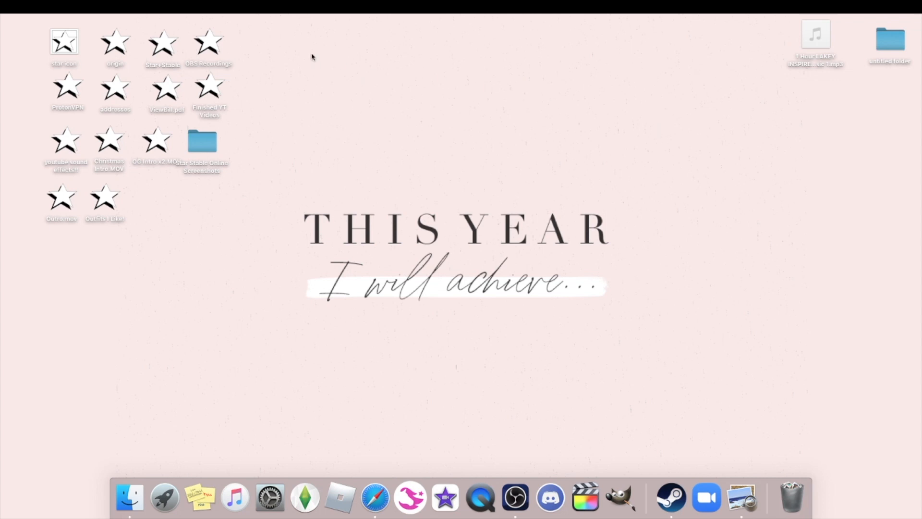
{"action": "mouse_move", "coordinate": [291, 68]}
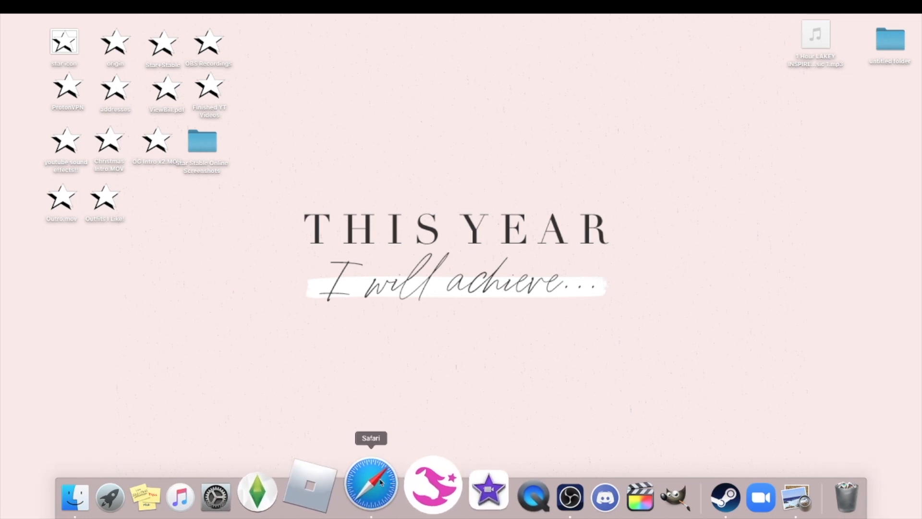
Bring Safari forward and scroll through the 'funny sound effects youtubers use' video results.
{"action": "left_click", "coordinate": [371, 482]}
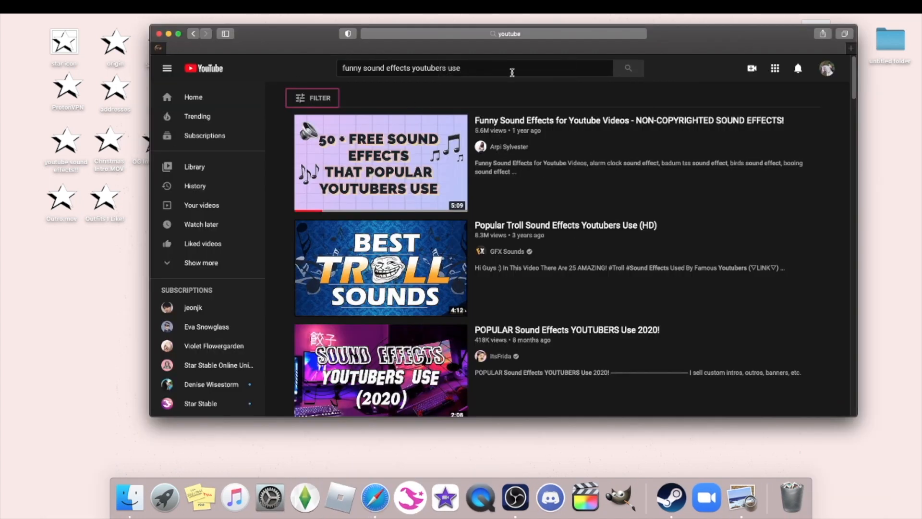
{"action": "mouse_move", "coordinate": [568, 210]}
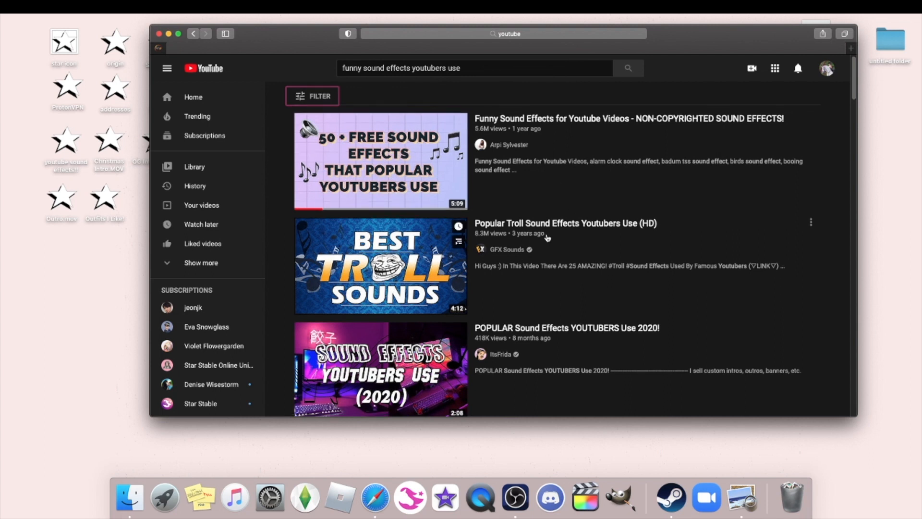
{"action": "scroll", "scroll_direction": "down", "scroll_amount": 3}
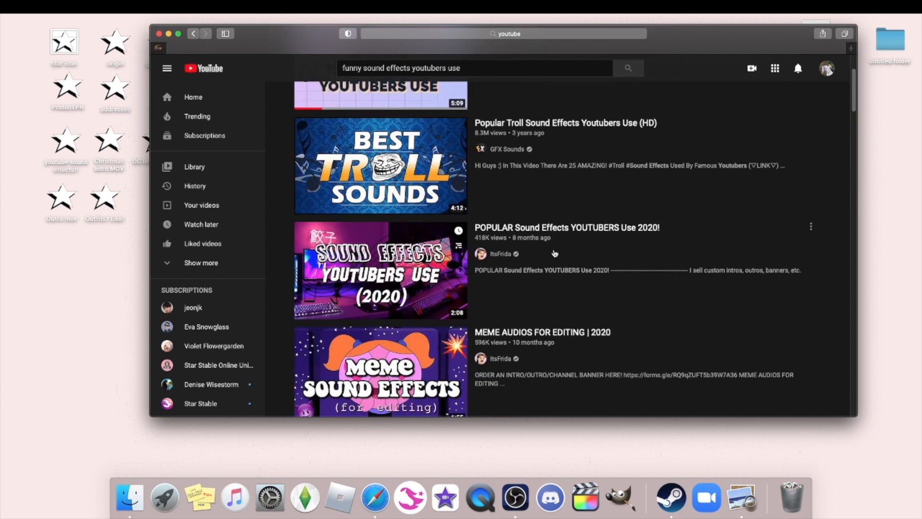
{"action": "scroll", "scroll_direction": "up", "scroll_amount": 3}
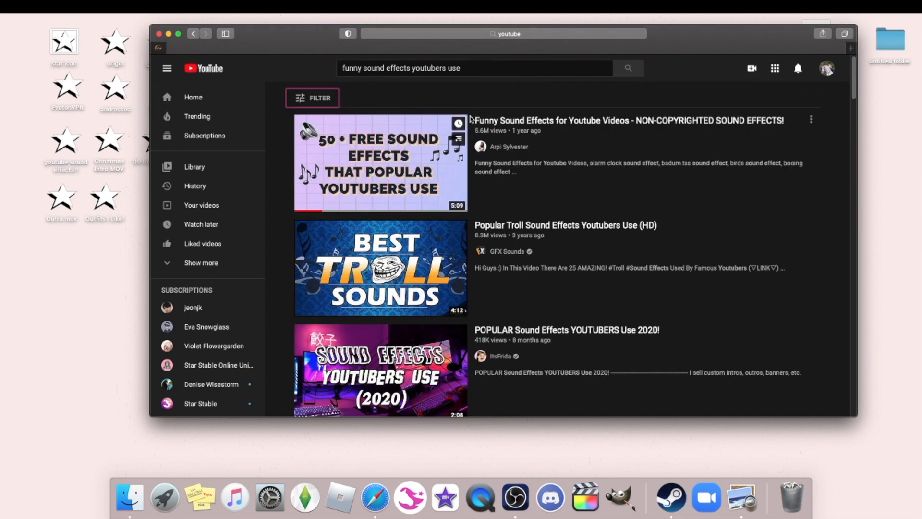
{"action": "mouse_move", "coordinate": [382, 139]}
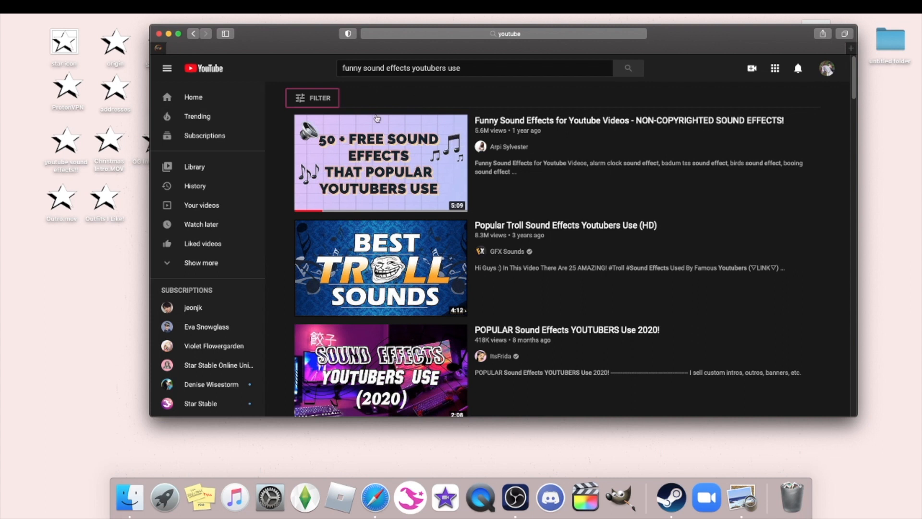
{"action": "mouse_move", "coordinate": [536, 483]}
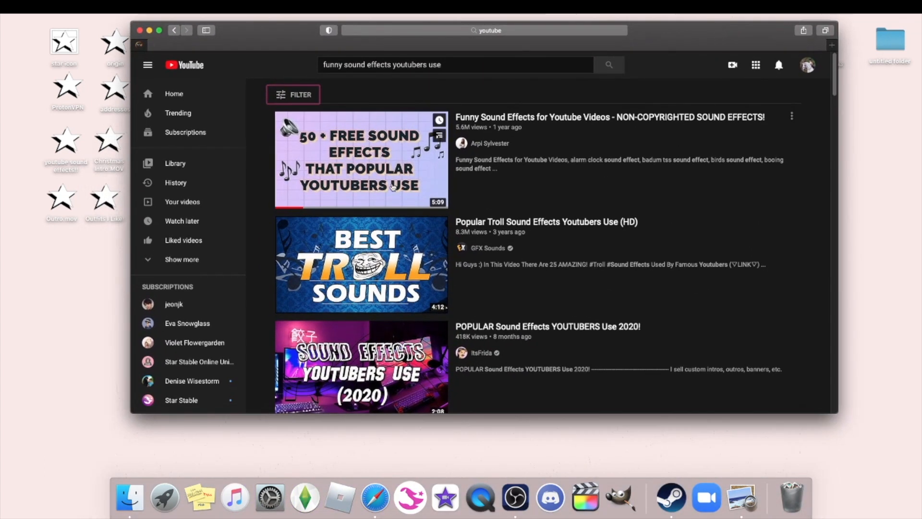
{"action": "scroll", "scroll_direction": "down", "scroll_amount": 3}
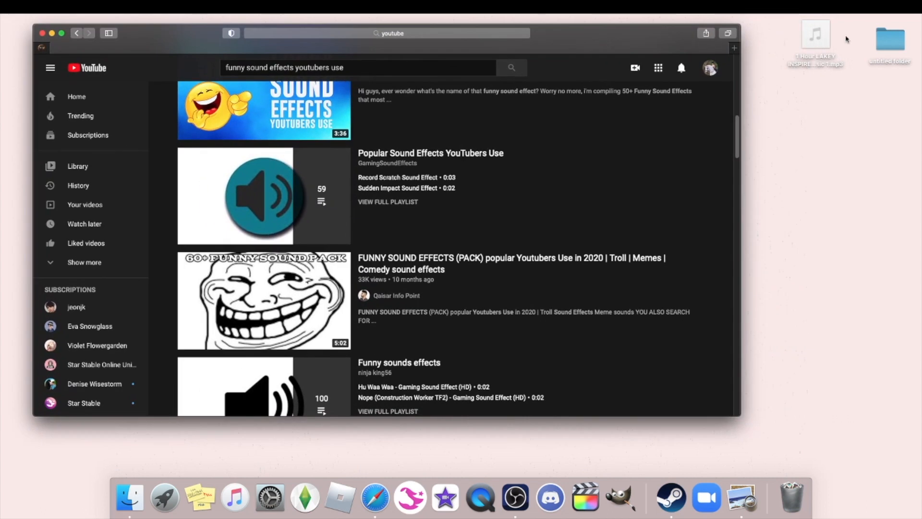
{"action": "left_click", "coordinate": [816, 34]}
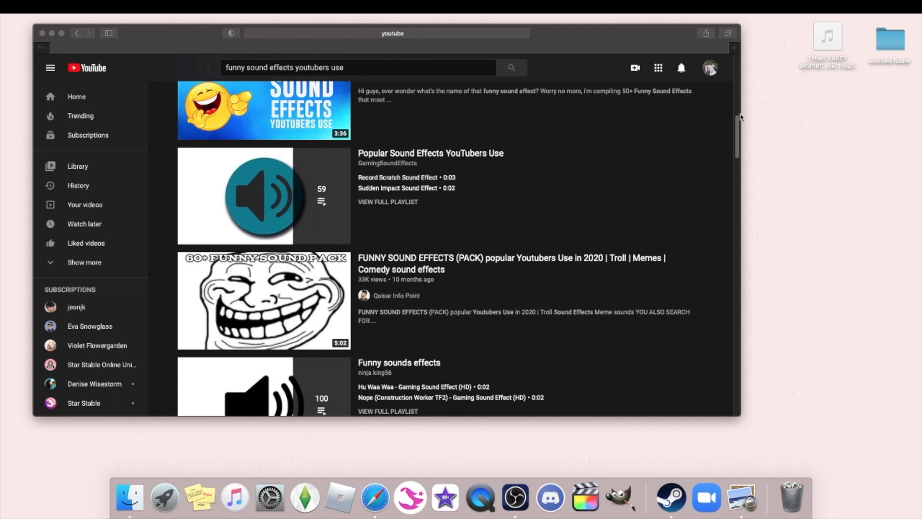
{"action": "scroll", "scroll_direction": "down", "scroll_amount": 3}
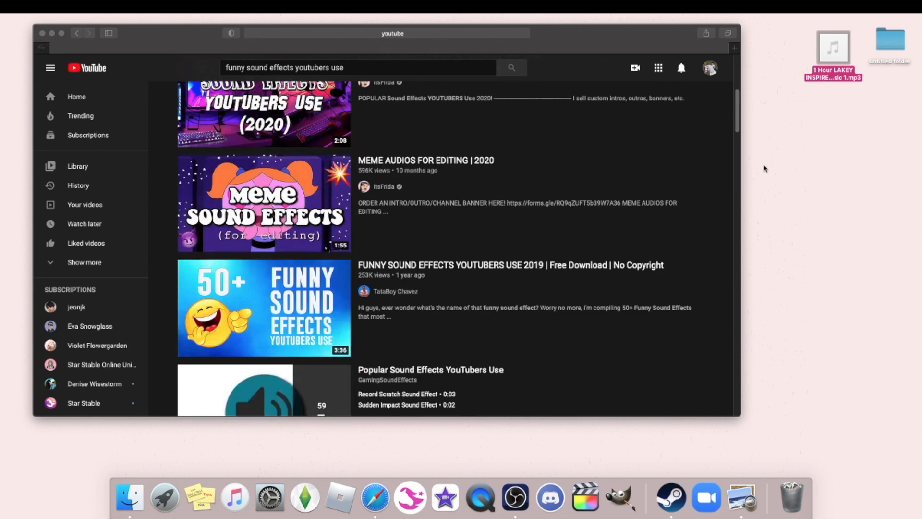
Search 'youtube to mp3' in a new Safari tab to find converter sites.
{"action": "left_click", "coordinate": [734, 48]}
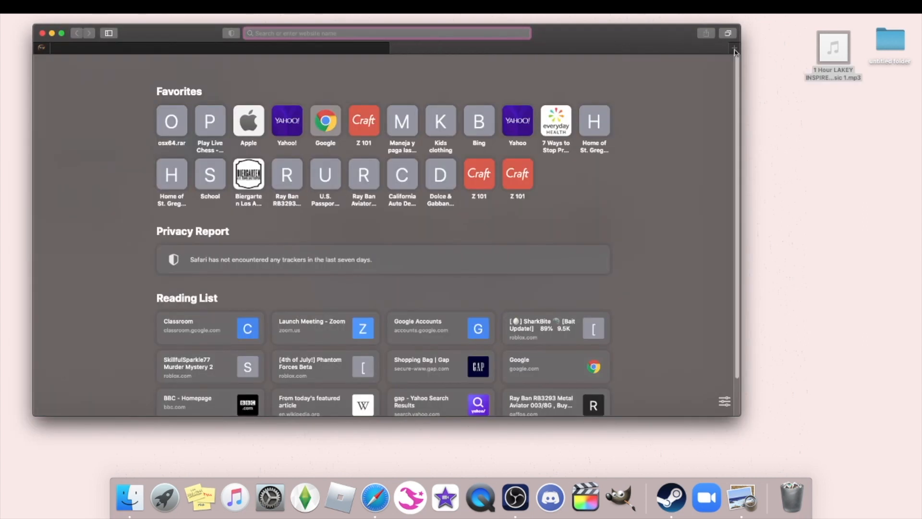
{"action": "type", "text": "youtube"}
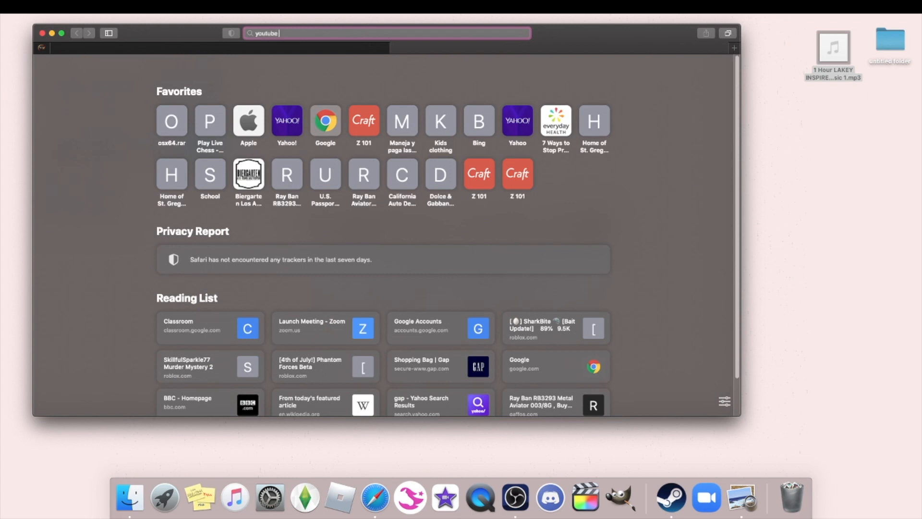
{"action": "type", "text": "to mp3"}
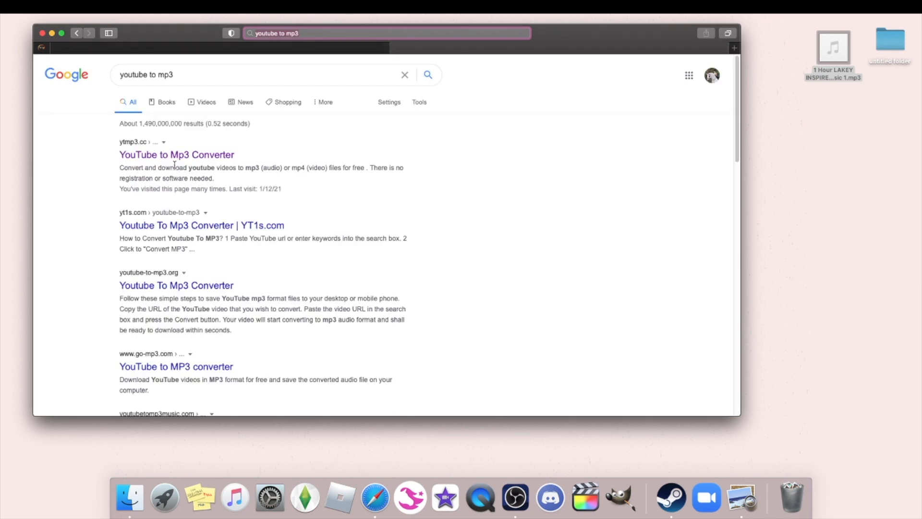
Back on YouTube, open the Funny Sound Effects video and select its web address.
{"action": "left_click", "coordinate": [176, 155]}
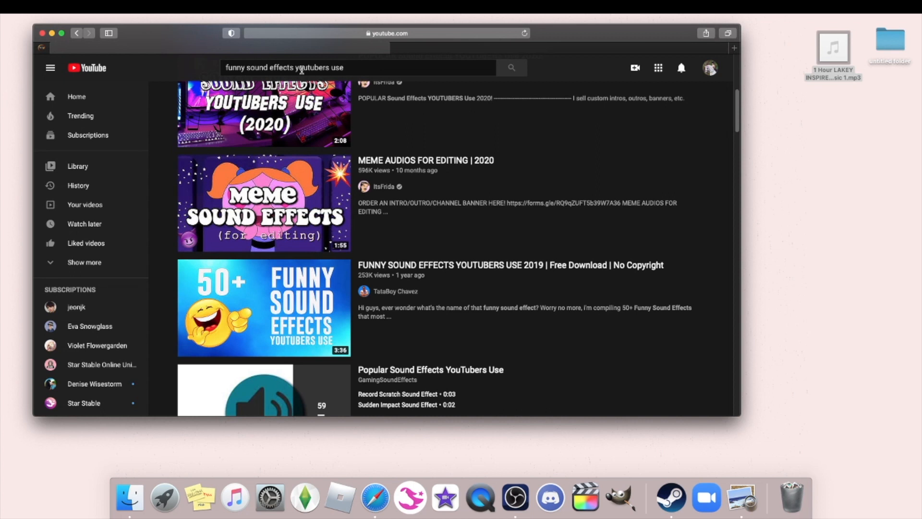
{"action": "scroll", "scroll_direction": "up", "scroll_amount": 3}
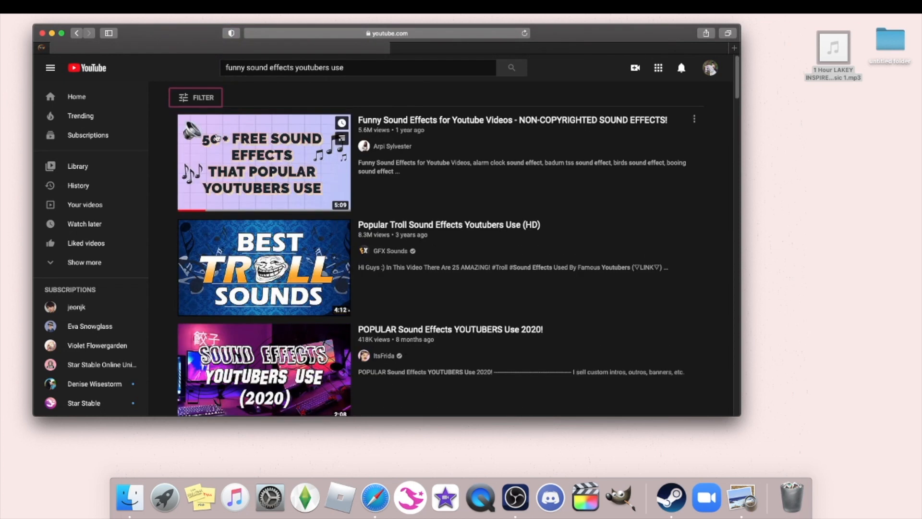
{"action": "left_click", "coordinate": [263, 162]}
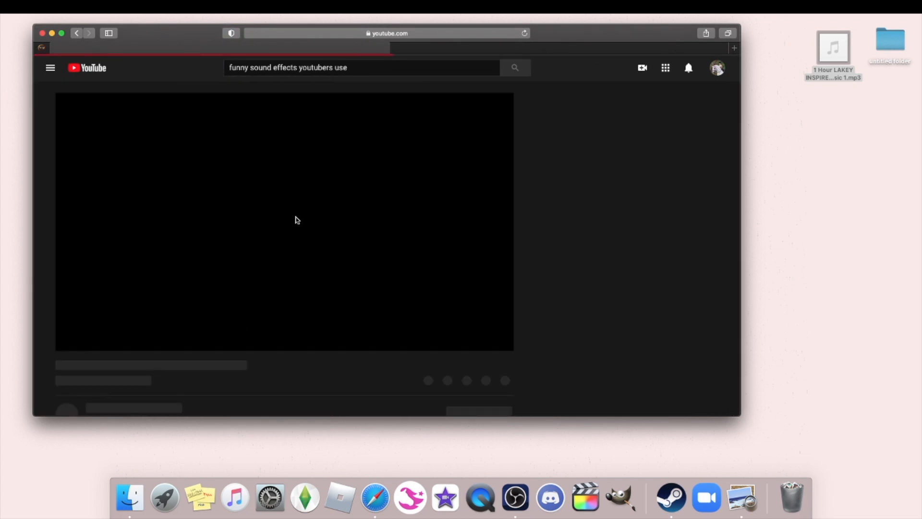
{"action": "left_click", "coordinate": [387, 33]}
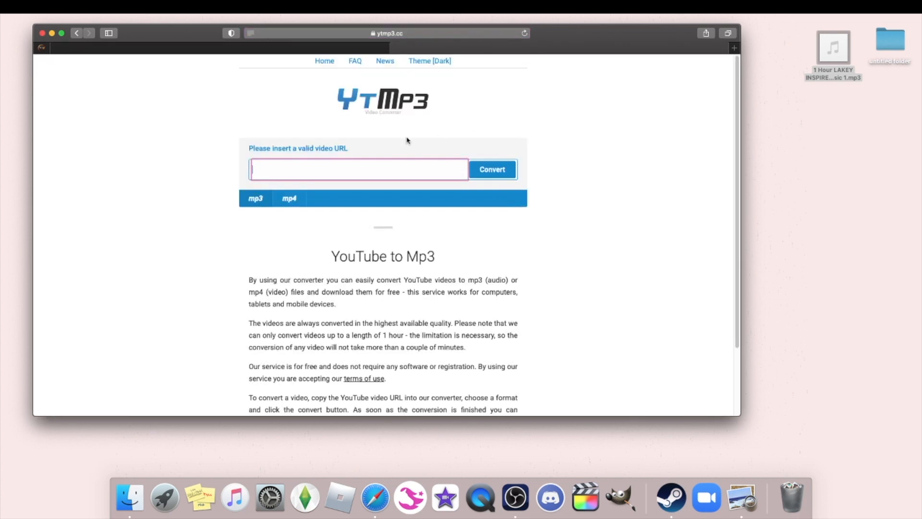
Convert the video link to MP3 on ytmp3.cc, download it, and return to the YouTube video.
{"action": "left_click", "coordinate": [491, 169]}
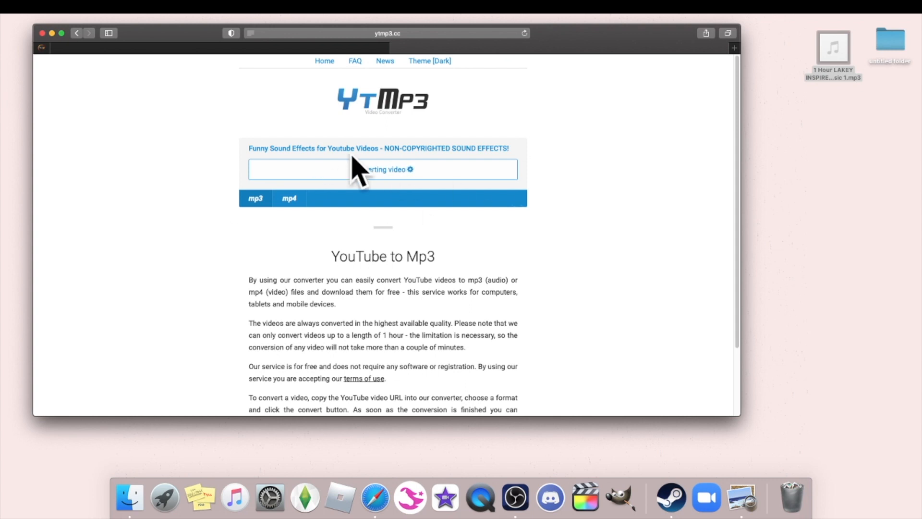
{"action": "mouse_move", "coordinate": [583, 122]}
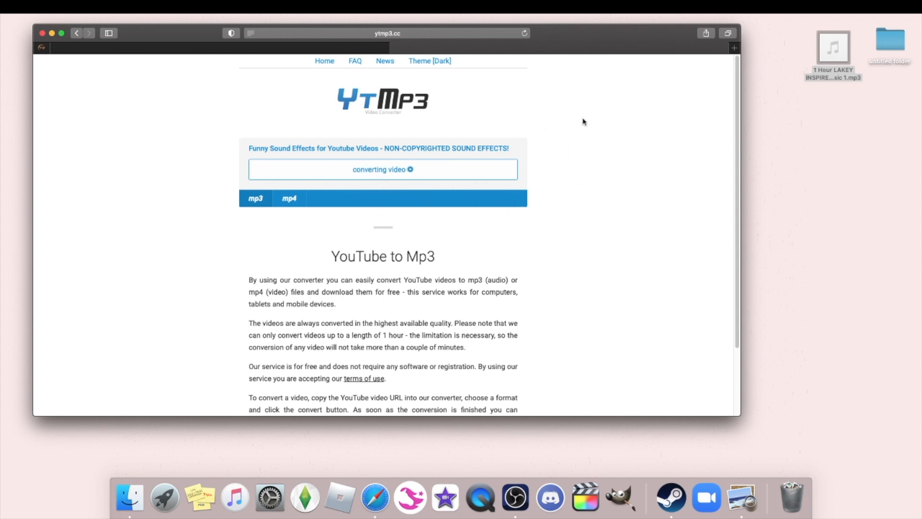
{"action": "mouse_move", "coordinate": [584, 288]}
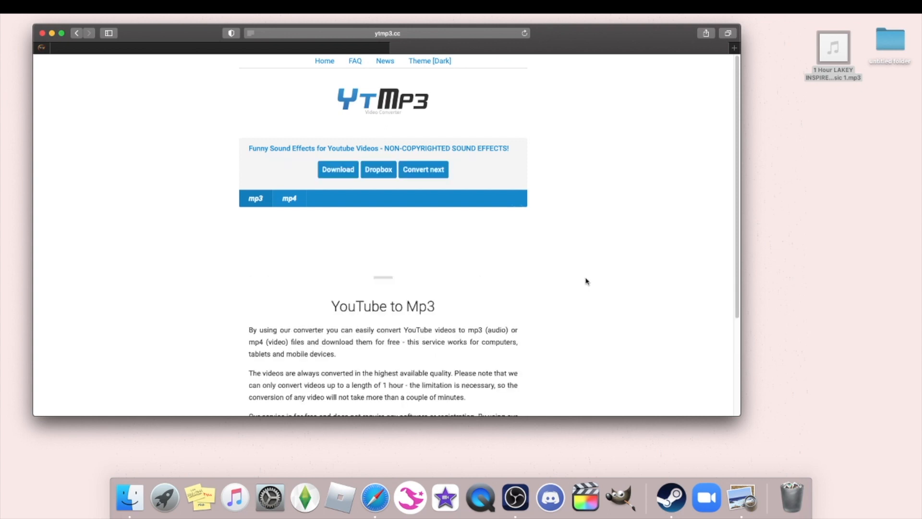
{"action": "left_click", "coordinate": [337, 169]}
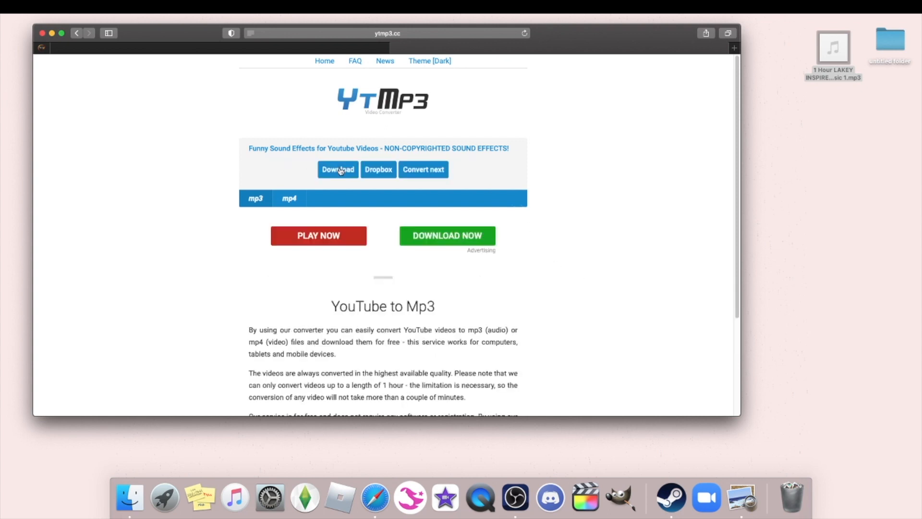
{"action": "left_click", "coordinate": [337, 169]}
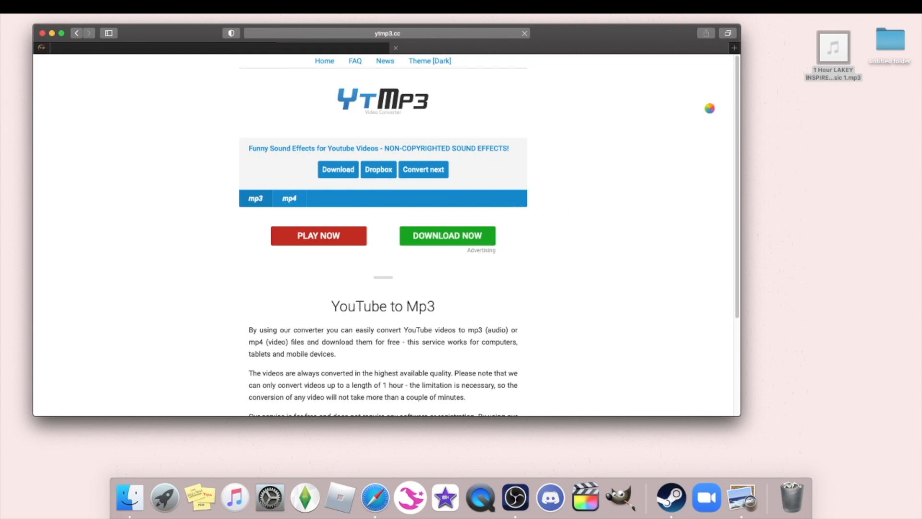
{"action": "left_click", "coordinate": [337, 169]}
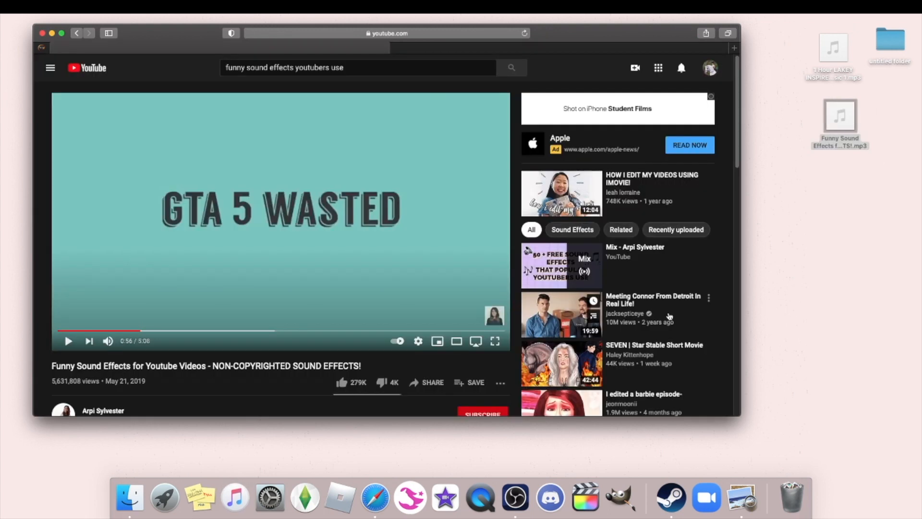
{"action": "scroll", "scroll_direction": "down", "scroll_amount": 3}
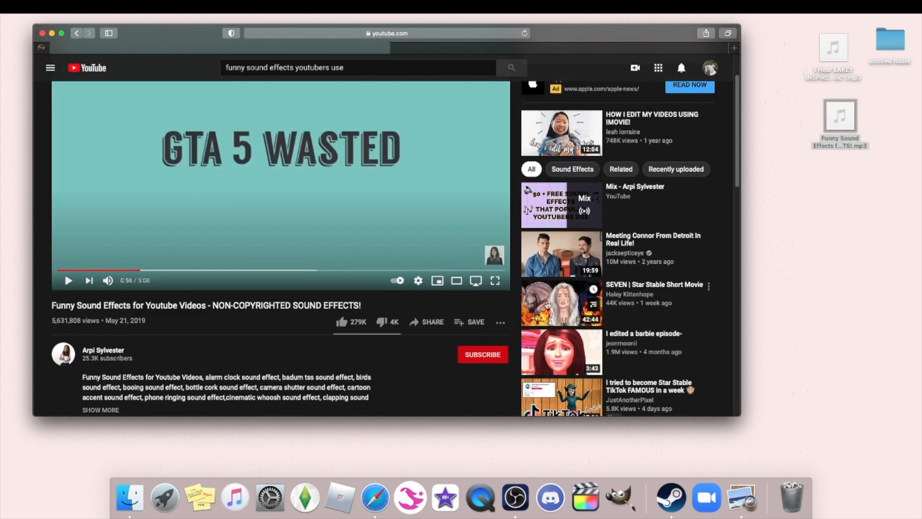
{"action": "scroll", "scroll_direction": "up", "scroll_amount": 3}
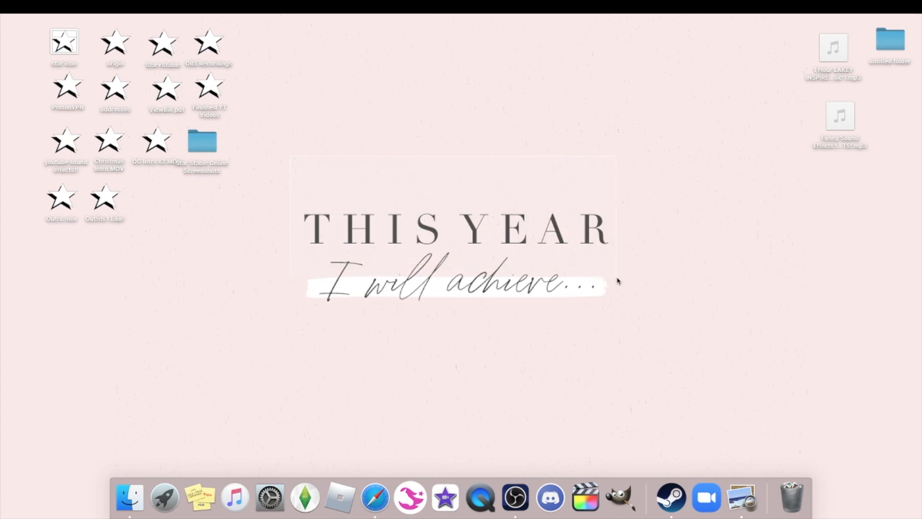
{"action": "mouse_move", "coordinate": [748, 365]}
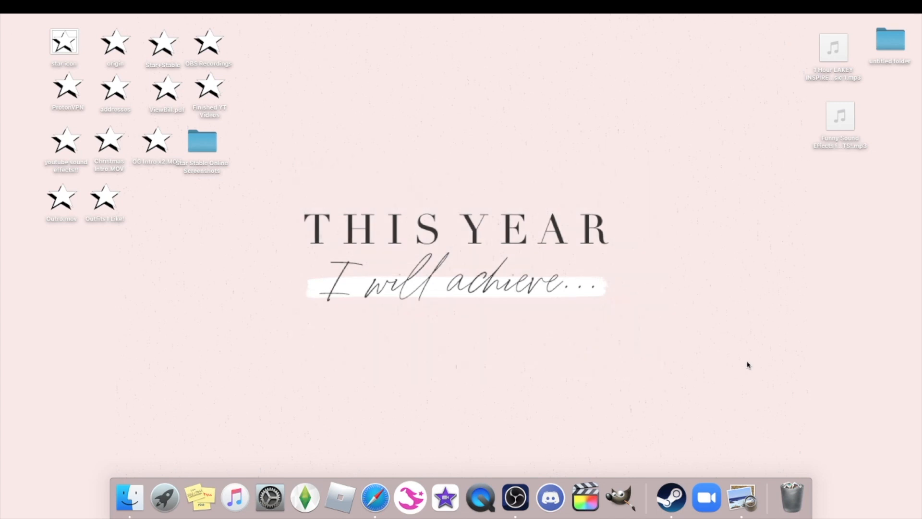
{"action": "mouse_move", "coordinate": [682, 268]}
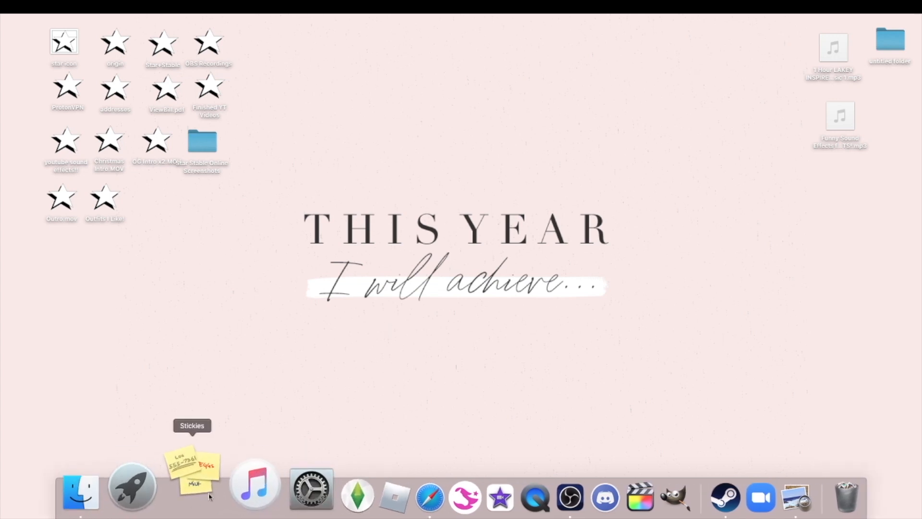
{"action": "mouse_move", "coordinate": [440, 253]}
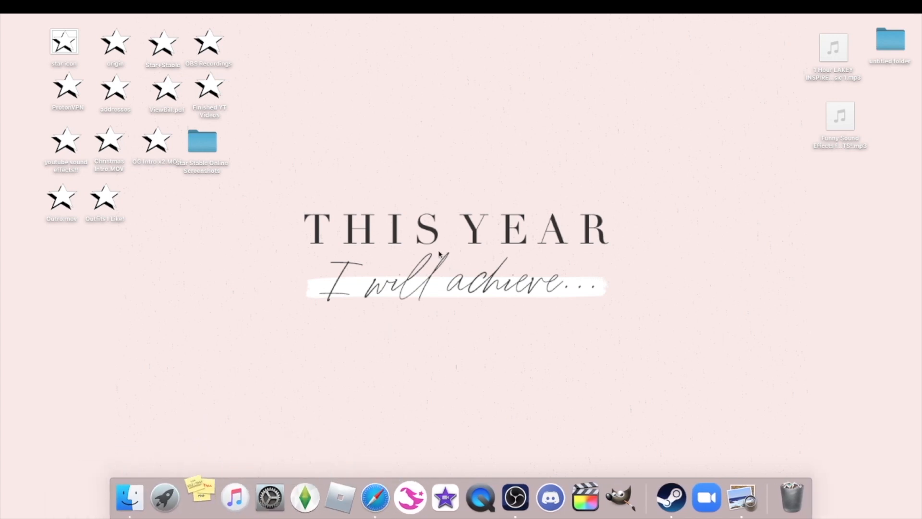
{"action": "mouse_move", "coordinate": [368, 346]}
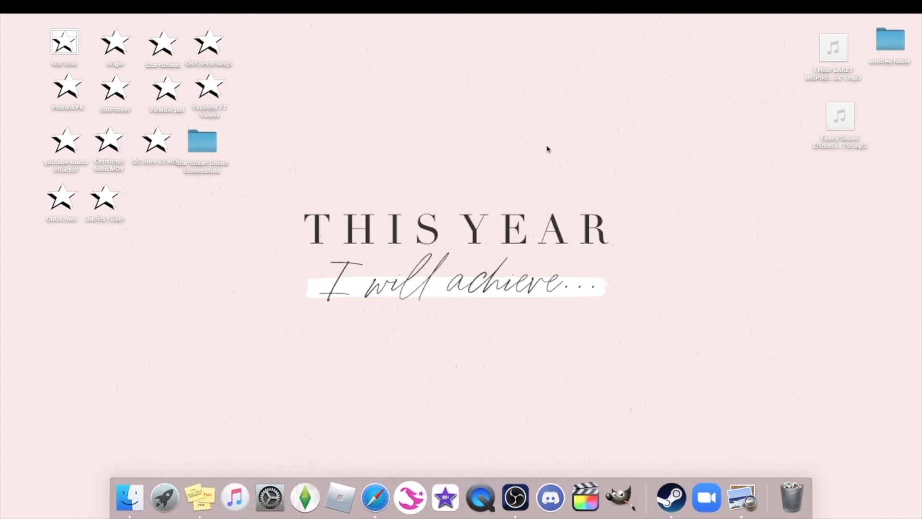
Start a new Stickies note with the video idea '-GTA in Star'.
{"action": "left_click", "coordinate": [201, 496]}
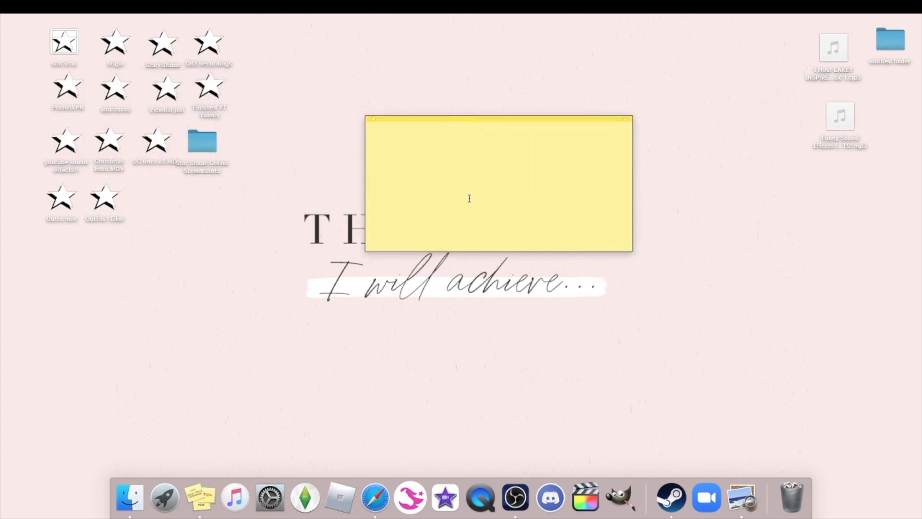
{"action": "mouse_move", "coordinate": [502, 218]}
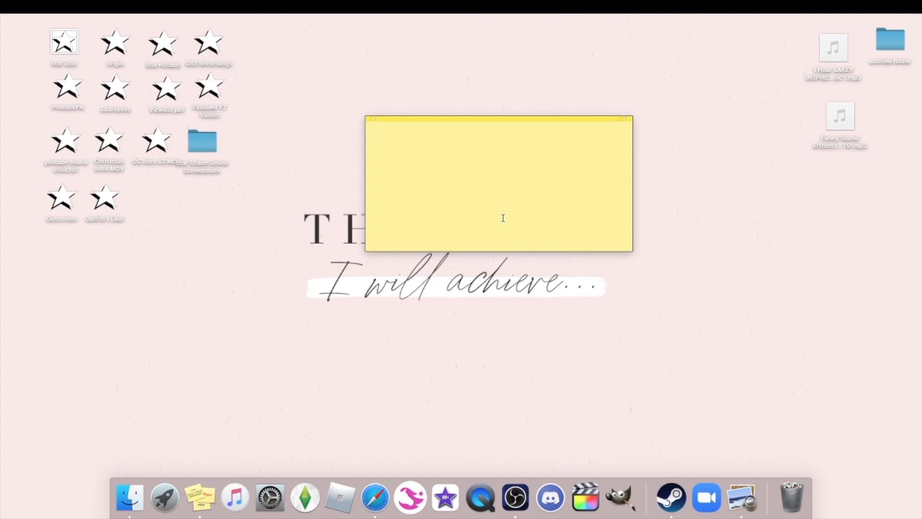
{"action": "left_click", "coordinate": [372, 127]}
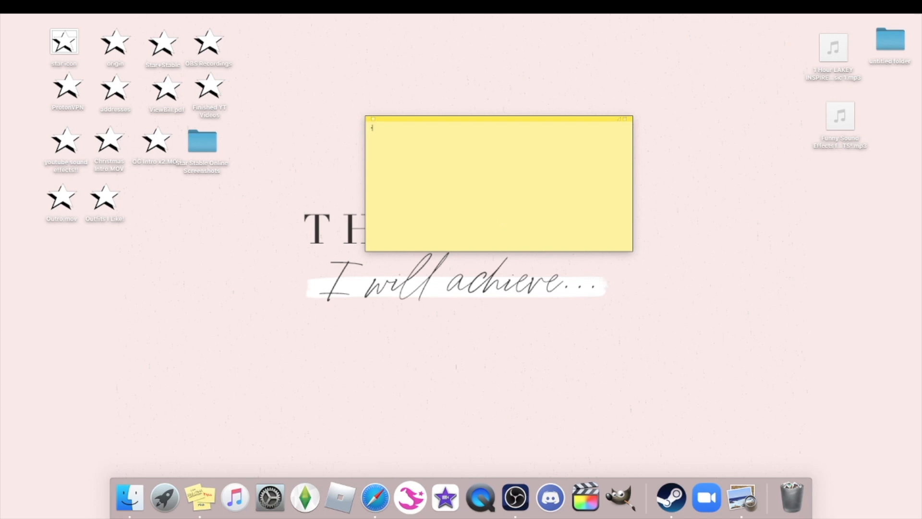
{"action": "type", "text": "-G"}
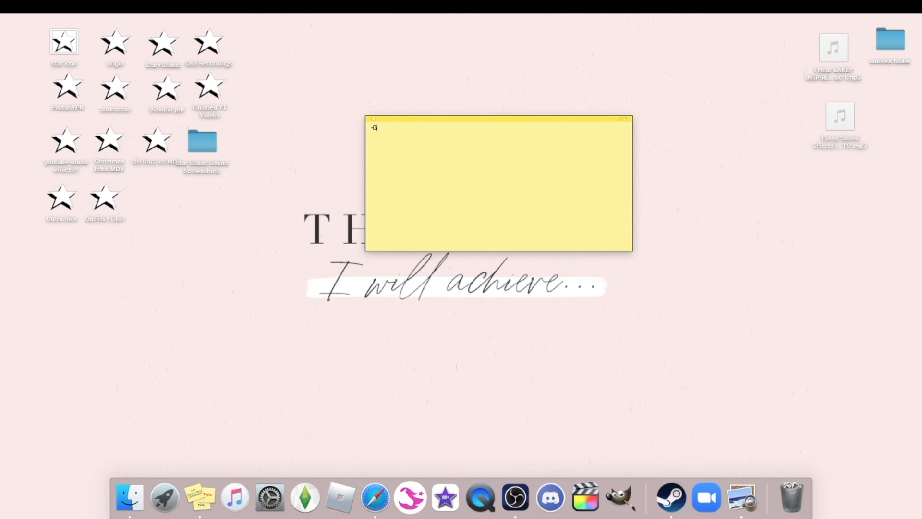
{"action": "type", "text": "TA in S"}
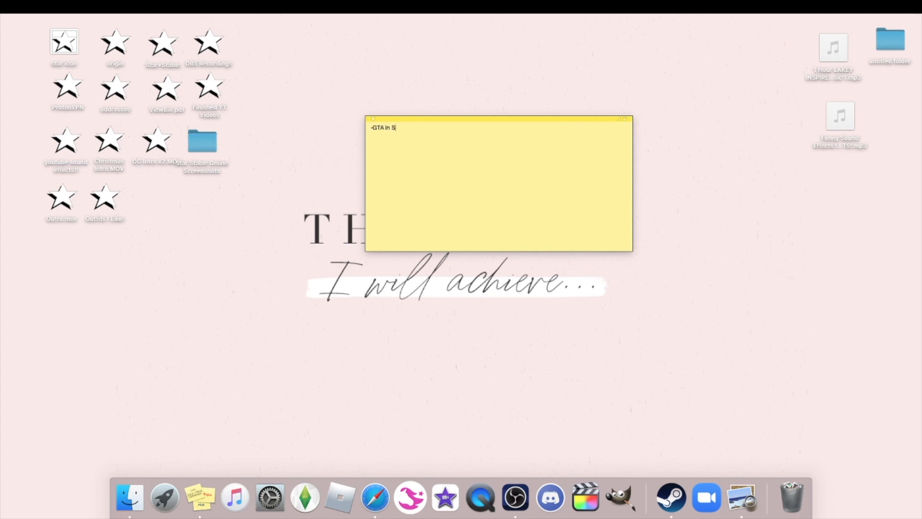
{"action": "type", "text": "tar"}
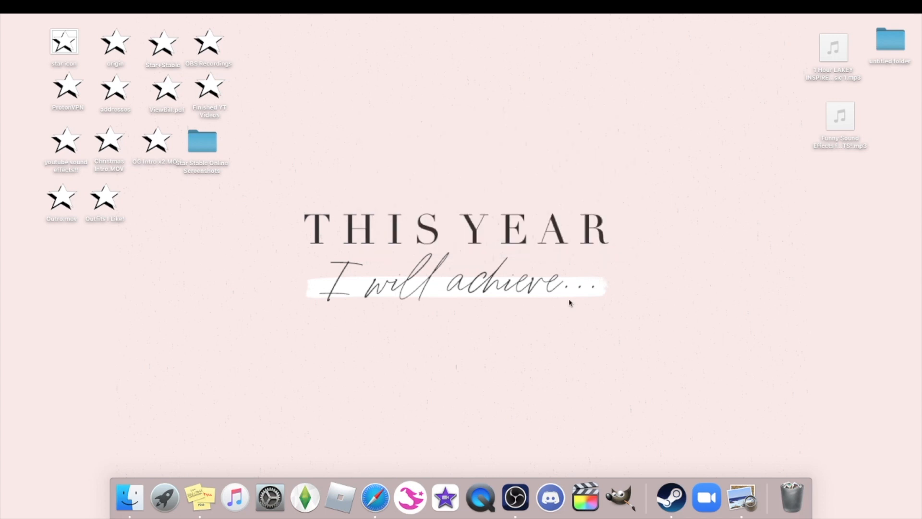
{"action": "mouse_move", "coordinate": [328, 243]}
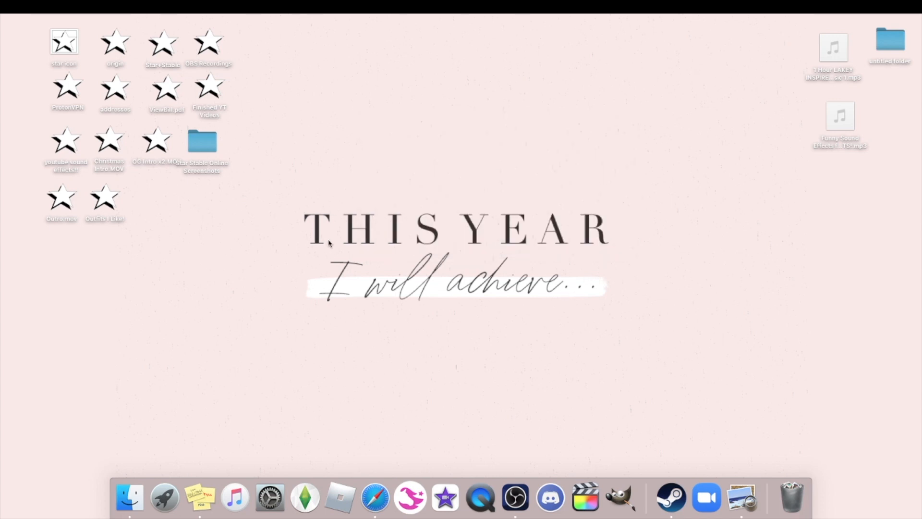
{"action": "mouse_move", "coordinate": [340, 326]}
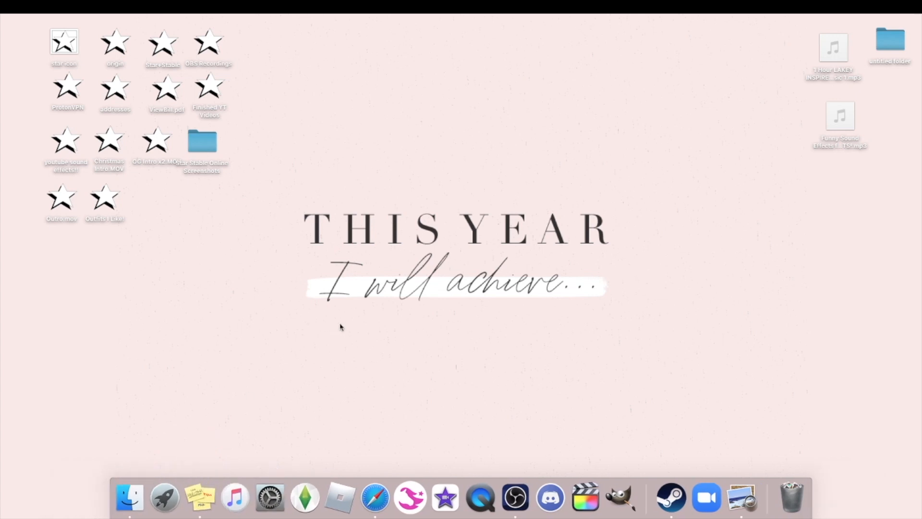
{"action": "mouse_move", "coordinate": [425, 326]}
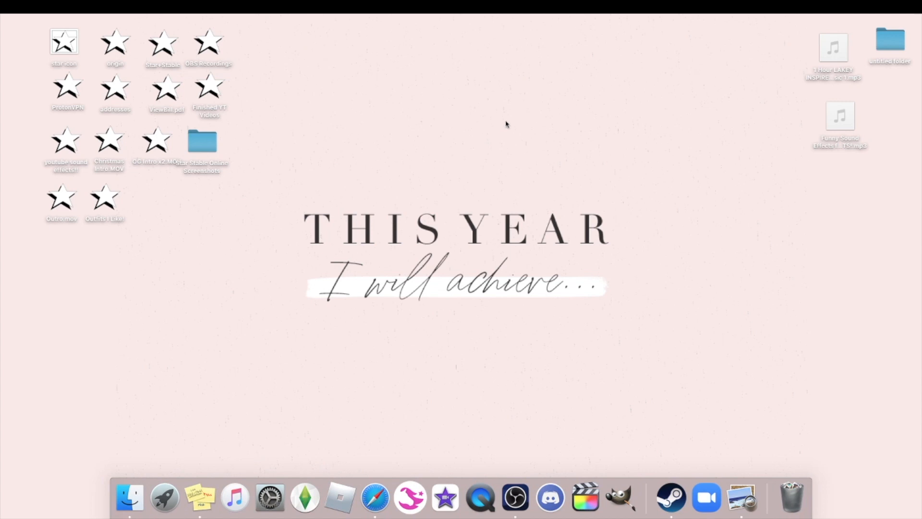
{"action": "mouse_move", "coordinate": [646, 238]}
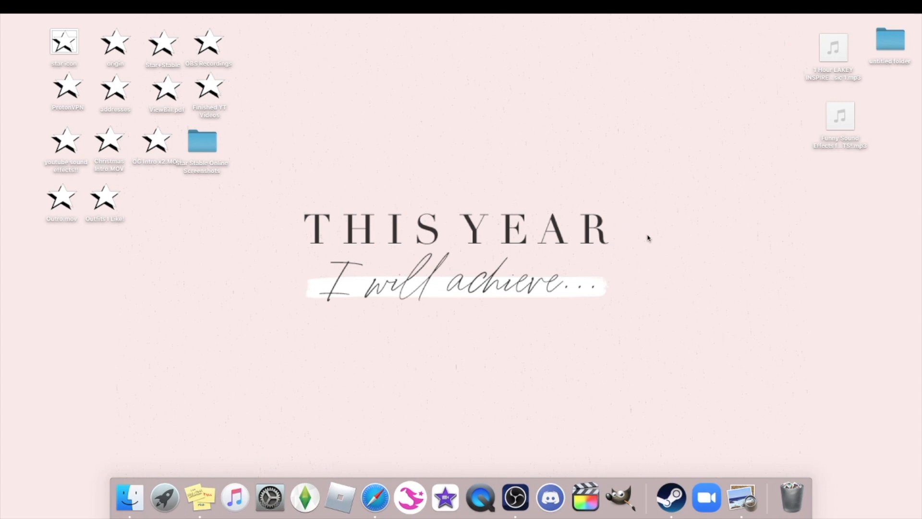
{"action": "left_click", "coordinate": [584, 497]}
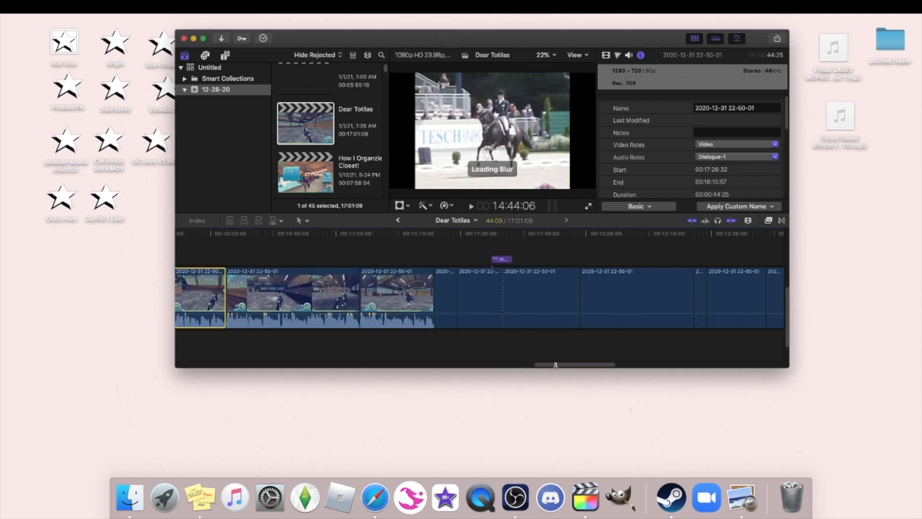
{"action": "left_click", "coordinate": [184, 39]}
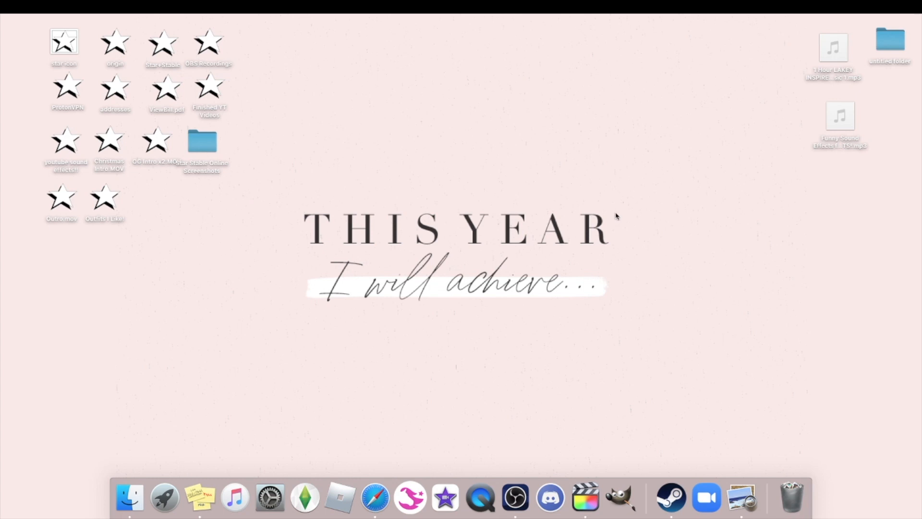
{"action": "mouse_move", "coordinate": [734, 154]}
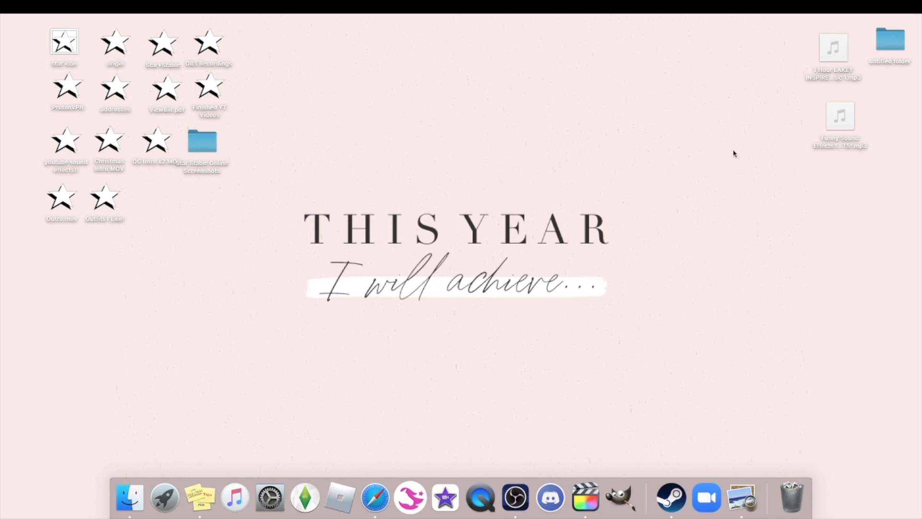
{"action": "mouse_move", "coordinate": [674, 133]}
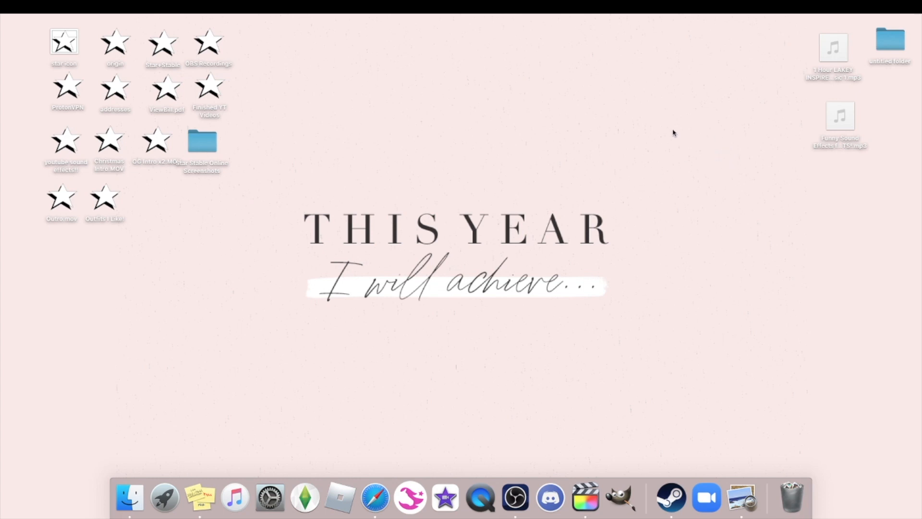
{"action": "mouse_move", "coordinate": [477, 138]}
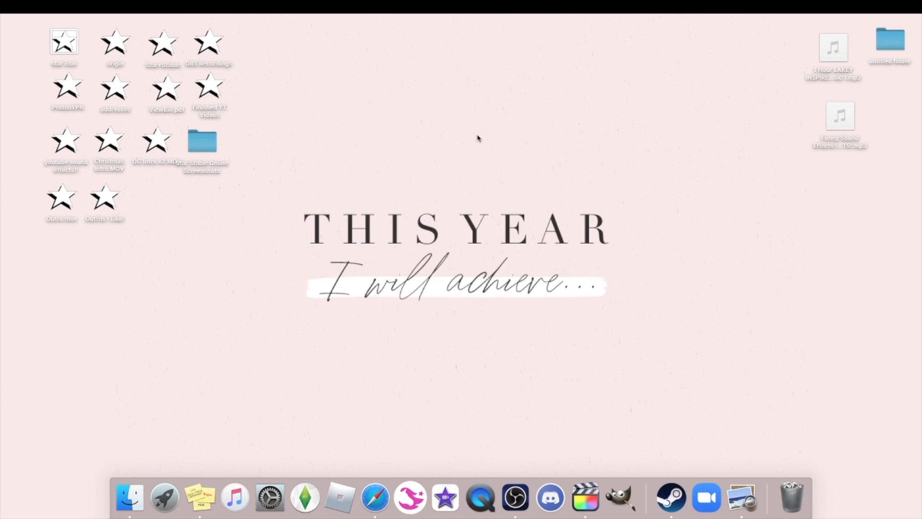
{"action": "mouse_move", "coordinate": [195, 161]}
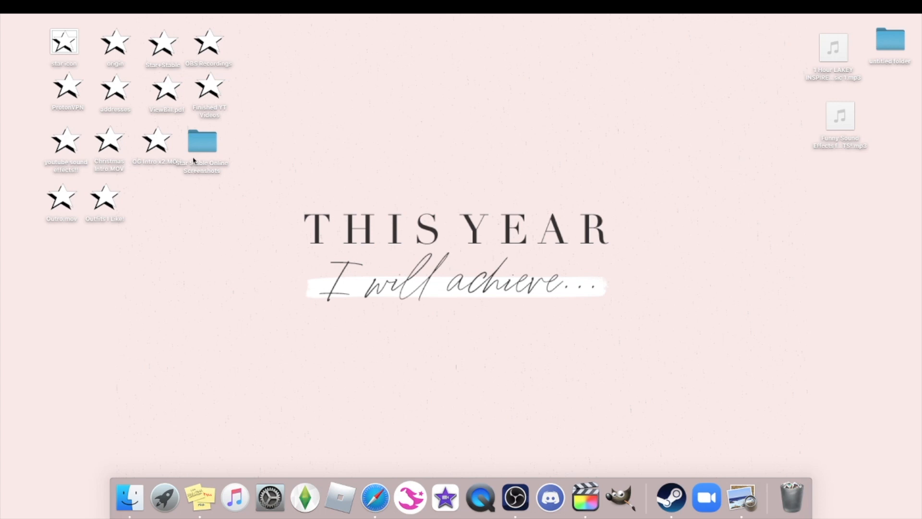
Nudge the screenshots folder into place and bring the OBS window back from the Dock.
{"action": "left_click", "coordinate": [535, 133]}
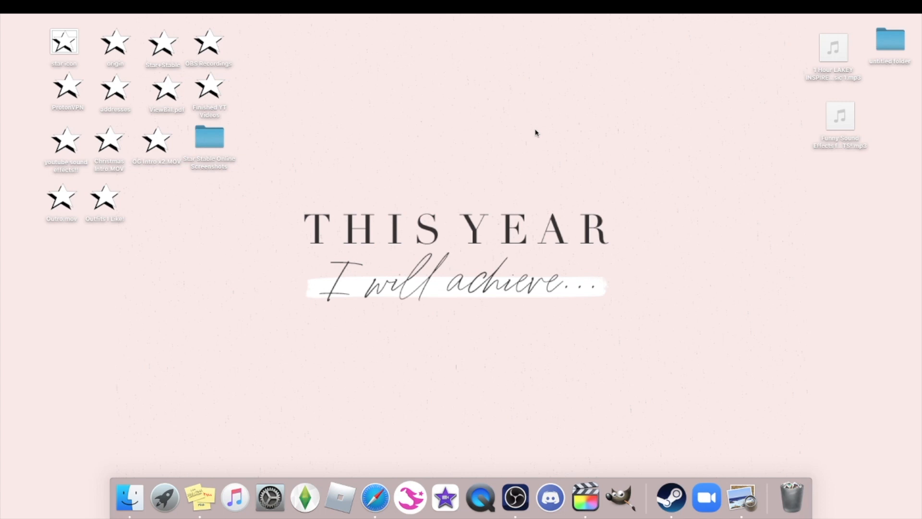
{"action": "mouse_move", "coordinate": [505, 197]}
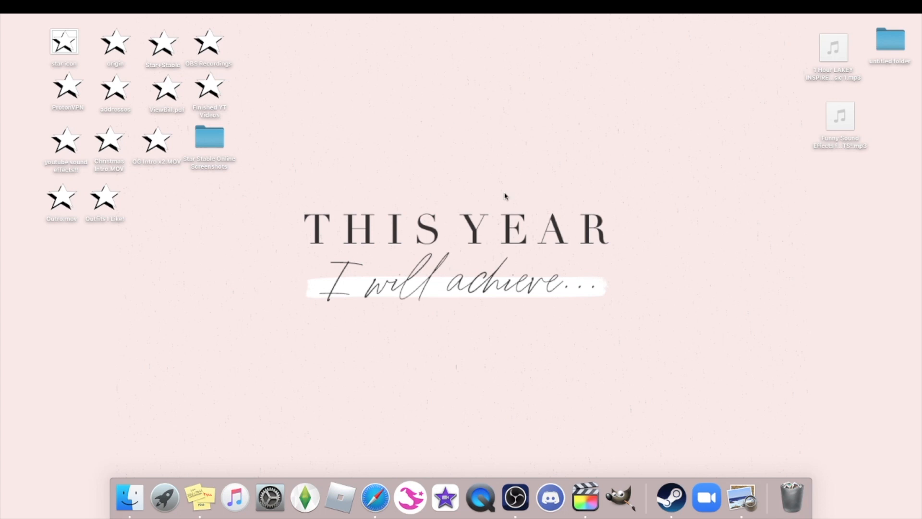
{"action": "mouse_move", "coordinate": [516, 151]}
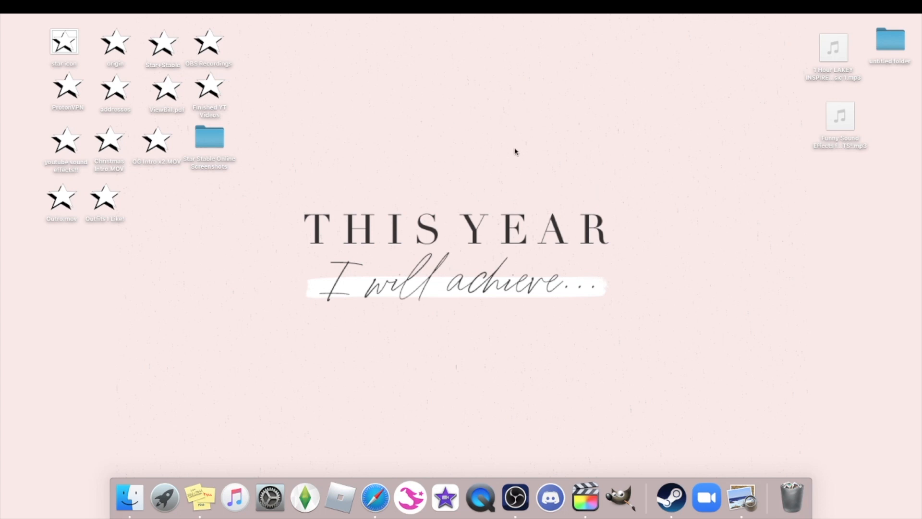
{"action": "mouse_move", "coordinate": [587, 120]}
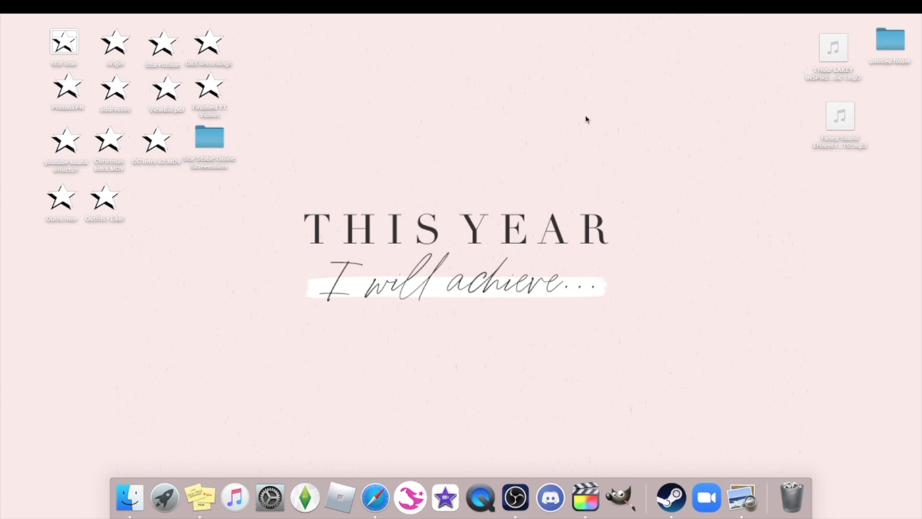
{"action": "mouse_move", "coordinate": [451, 149]}
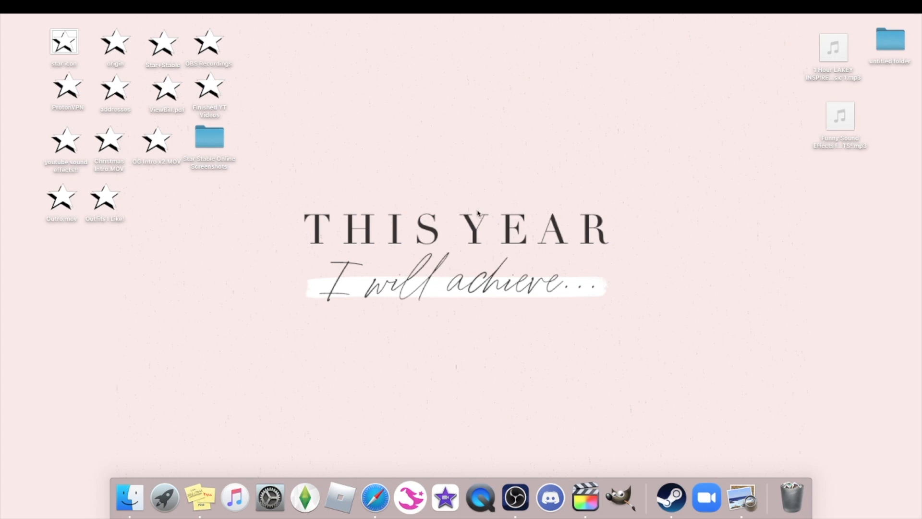
{"action": "mouse_move", "coordinate": [520, 482]}
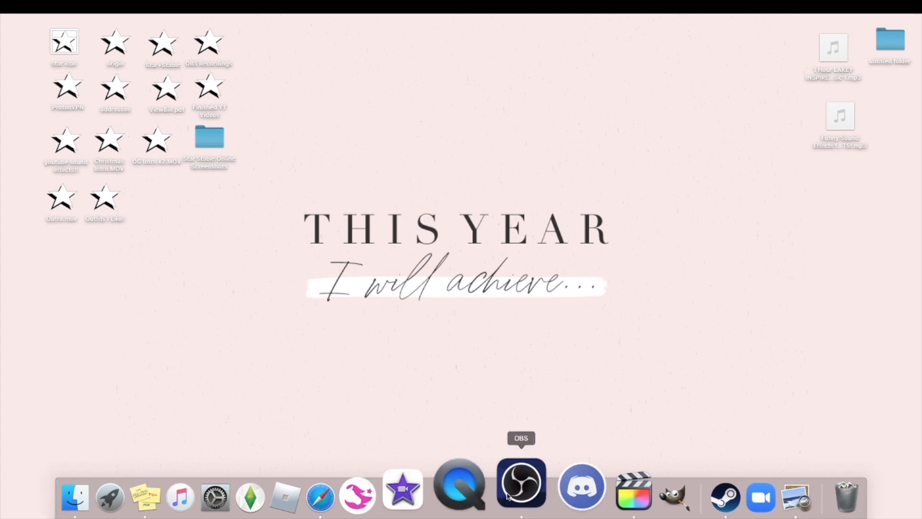
{"action": "left_click", "coordinate": [520, 482]}
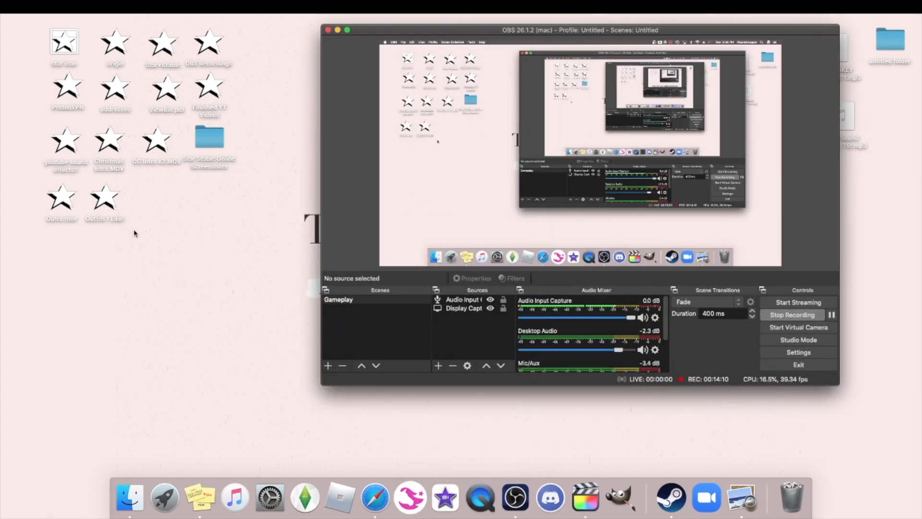